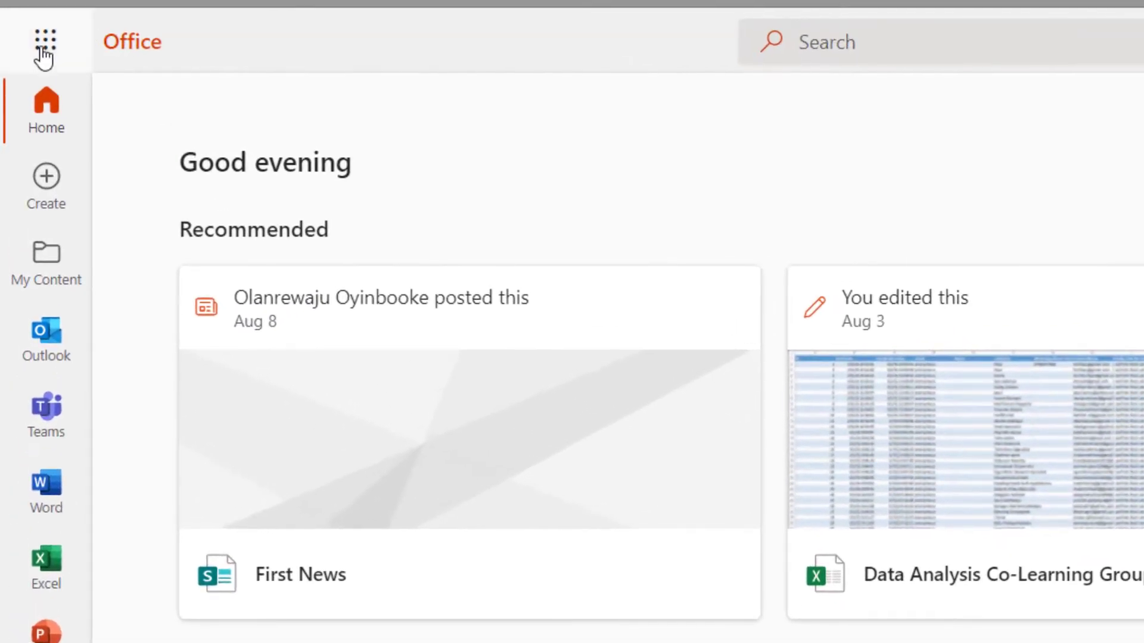
# Launch Forms from the Office app launcher and scroll through the recent forms
pyautogui.click(45, 41)
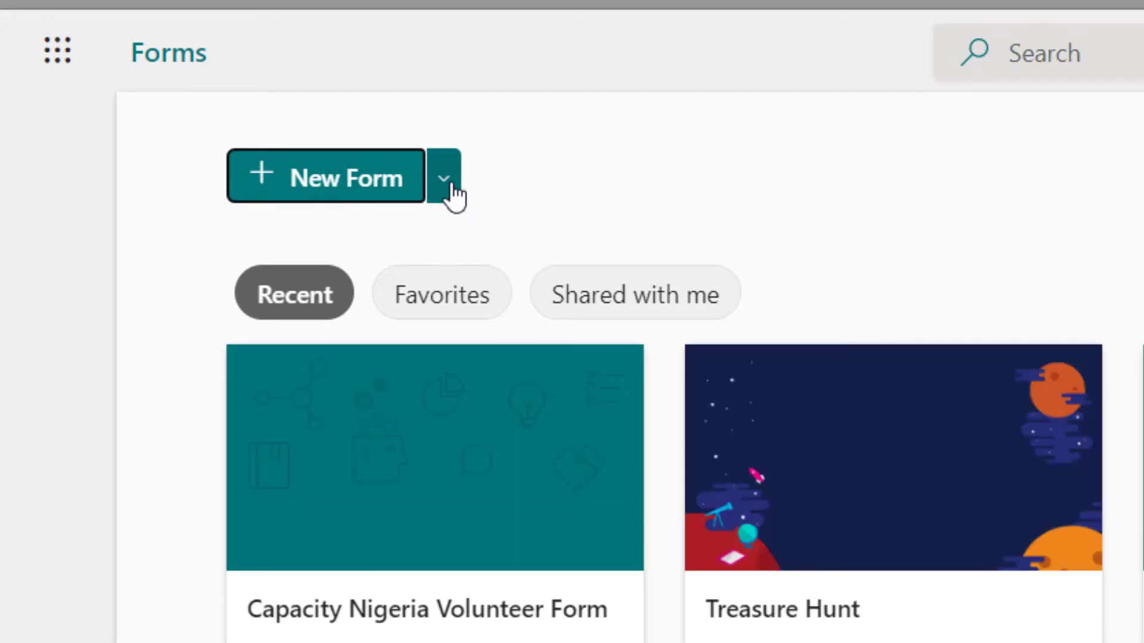
pyautogui.click(443, 177)
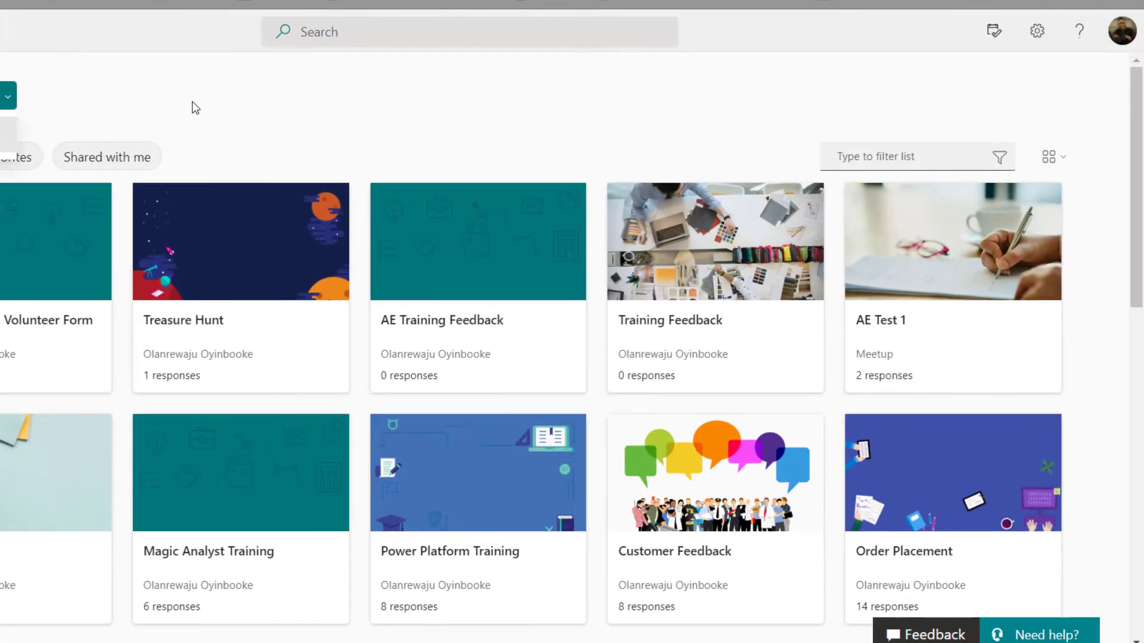
pyautogui.scroll(-3)
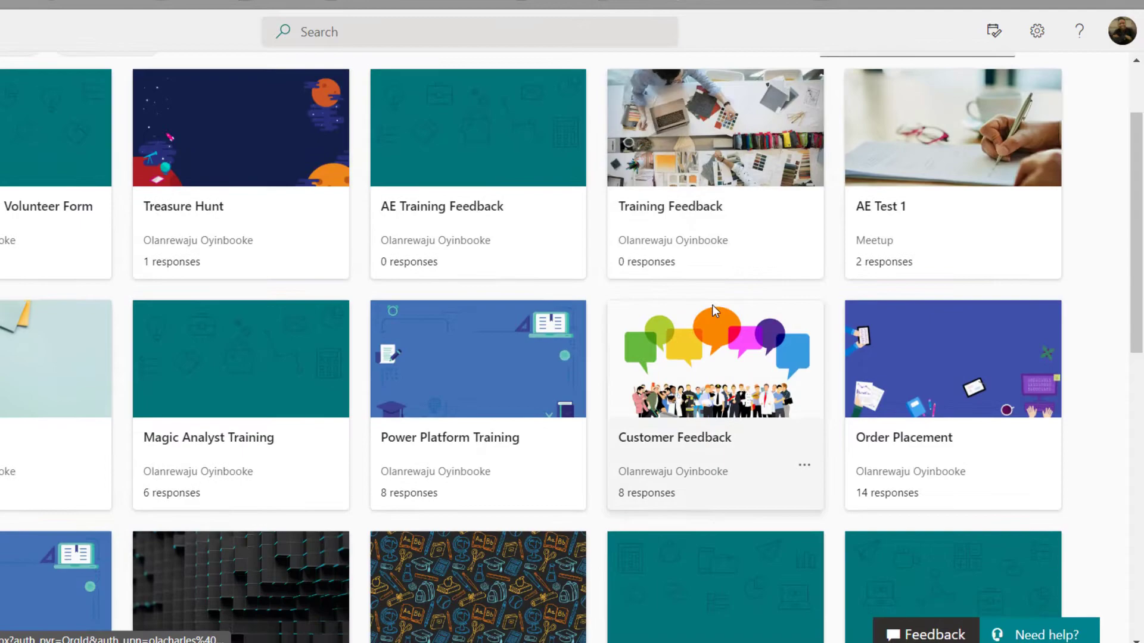
pyautogui.scroll(-3)
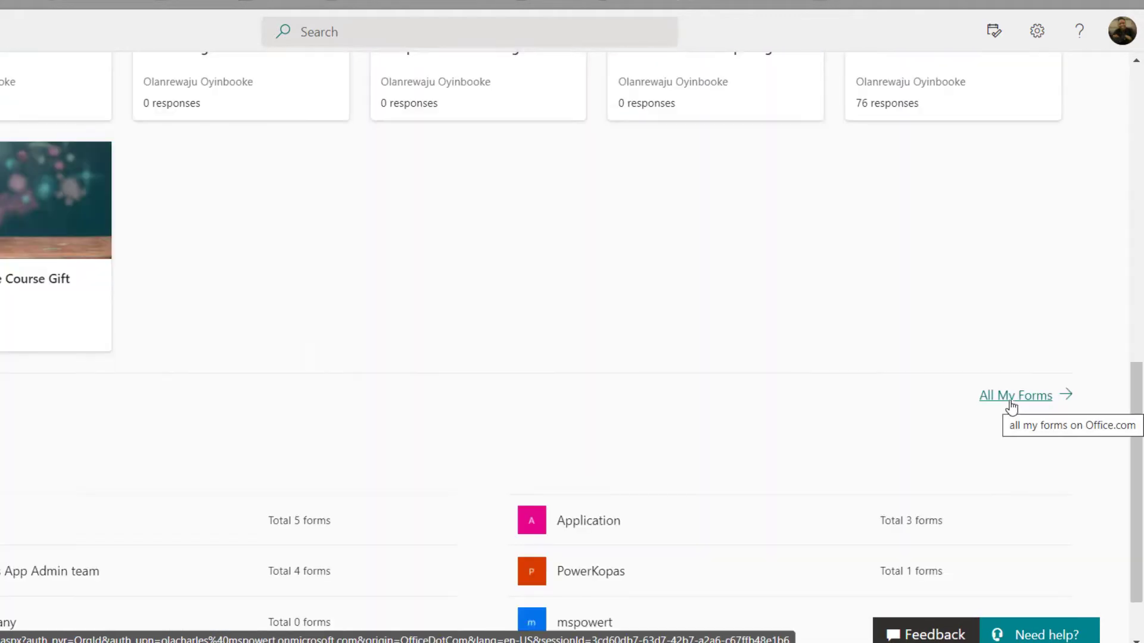
# Open All My Forms and expand the full list with Show more
pyautogui.click(1014, 395)
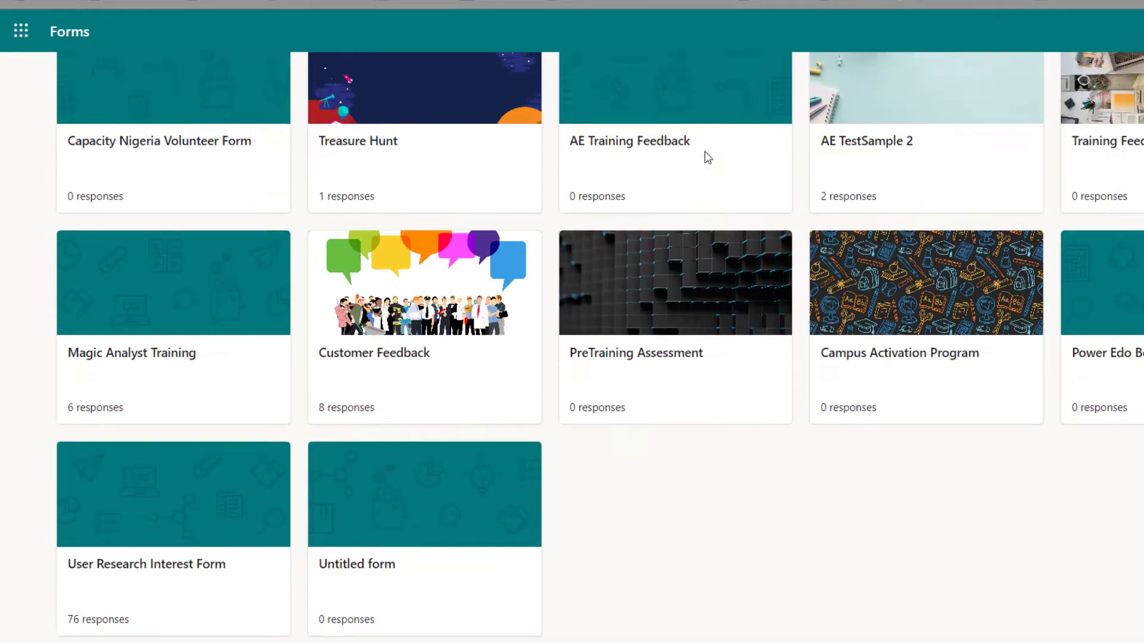
pyautogui.scroll(-3)
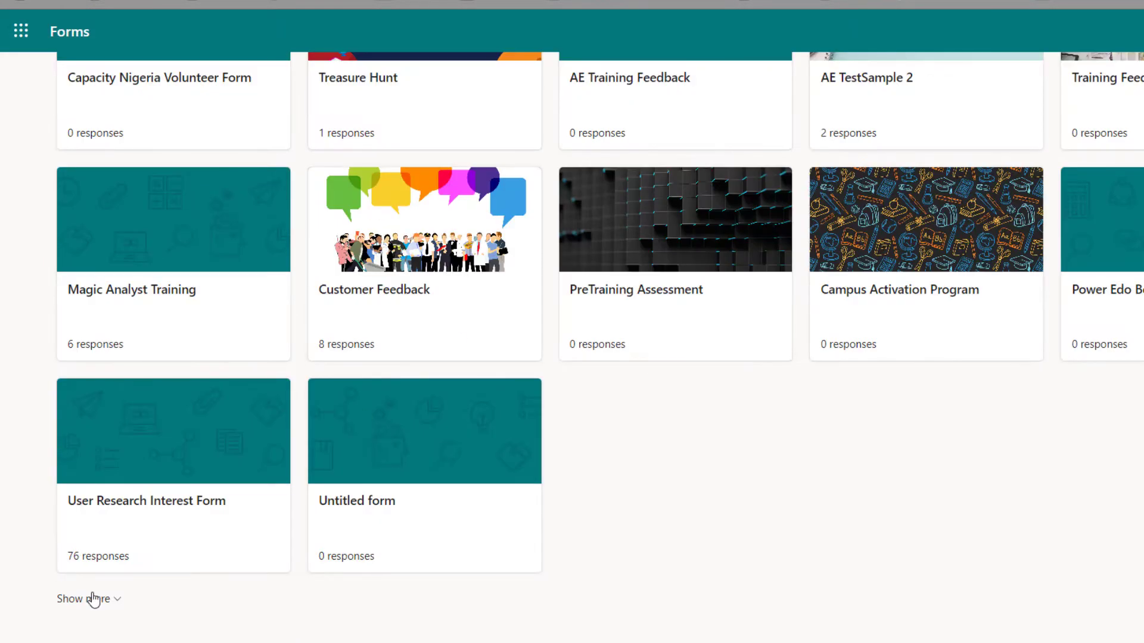
pyautogui.click(83, 599)
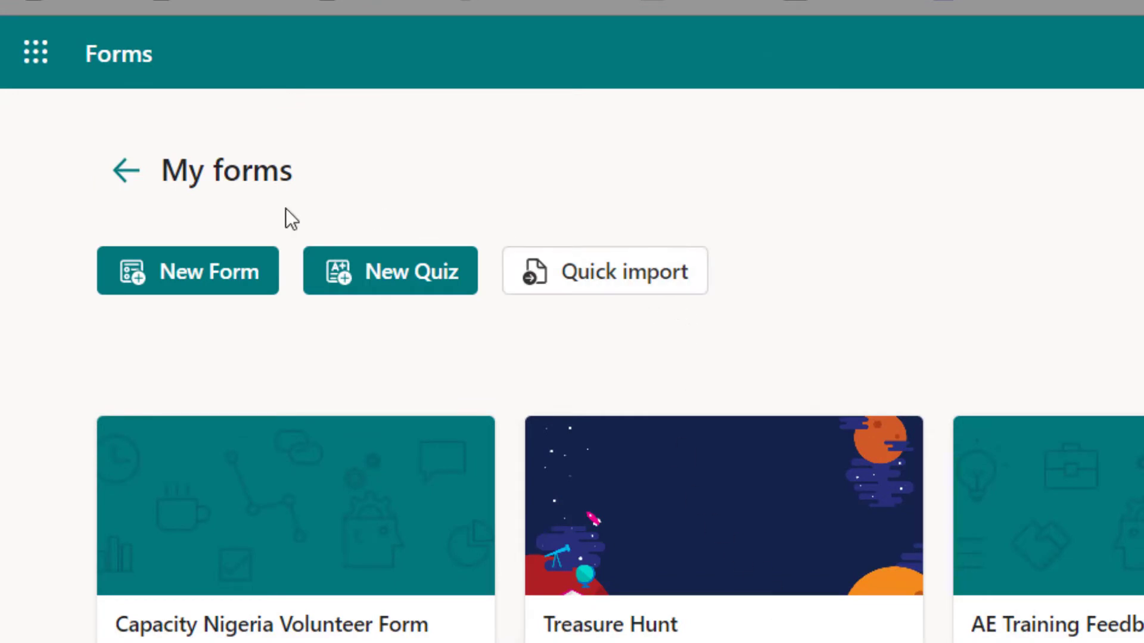
pyautogui.moveTo(738, 288)
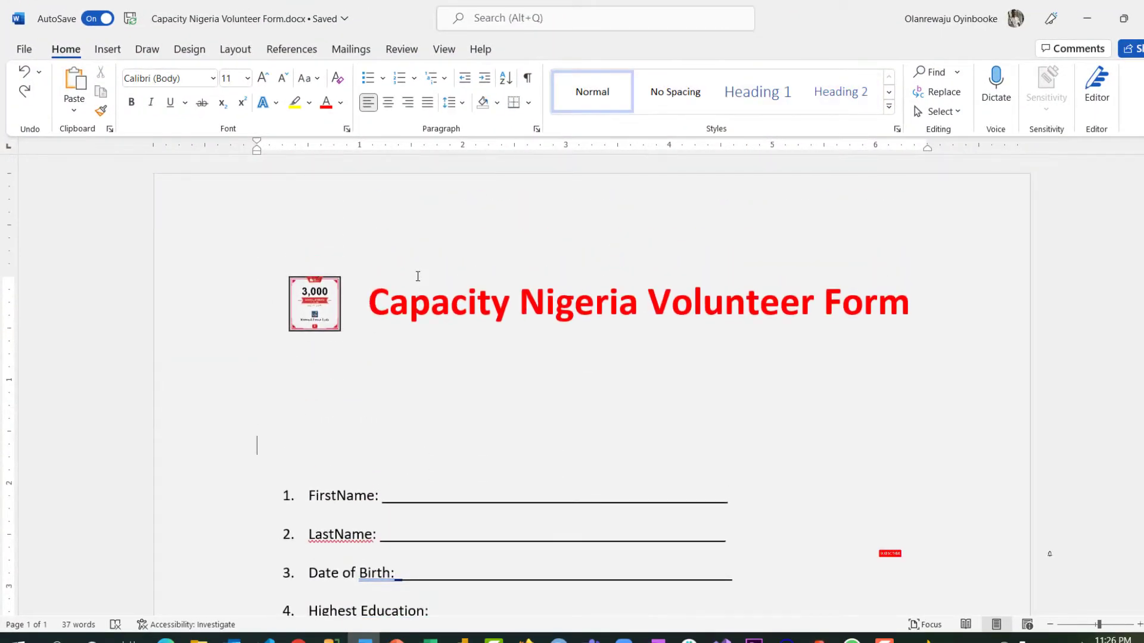
# Save a PDF copy named 'Capacity Nigeria Volunteer Form_V1' in Forms Import
pyautogui.scroll(-3)
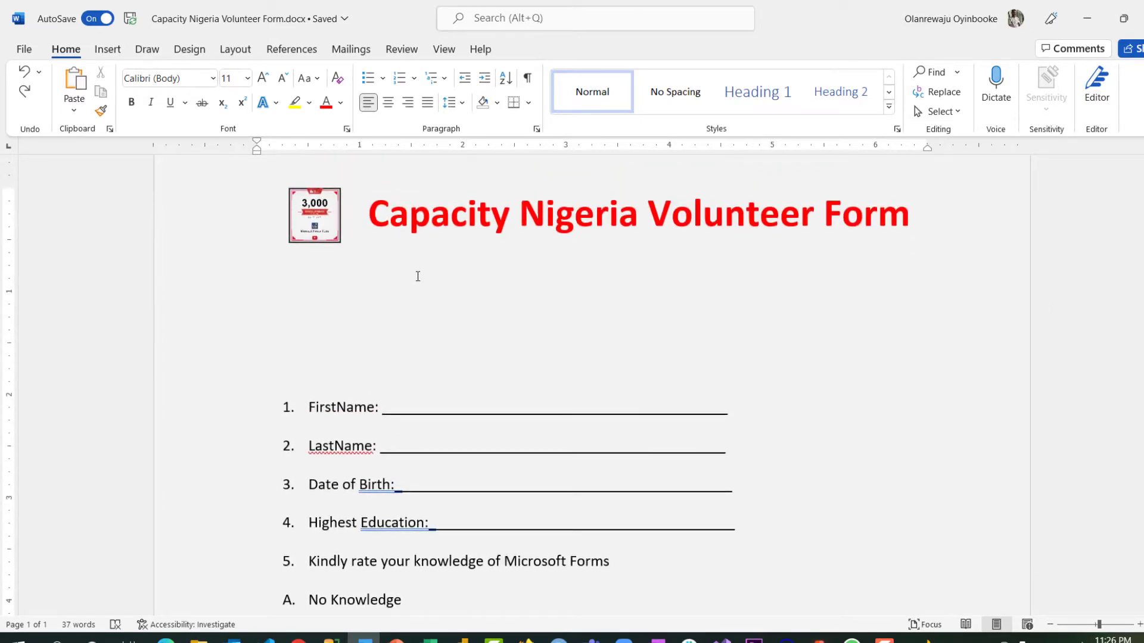
pyautogui.click(257, 357)
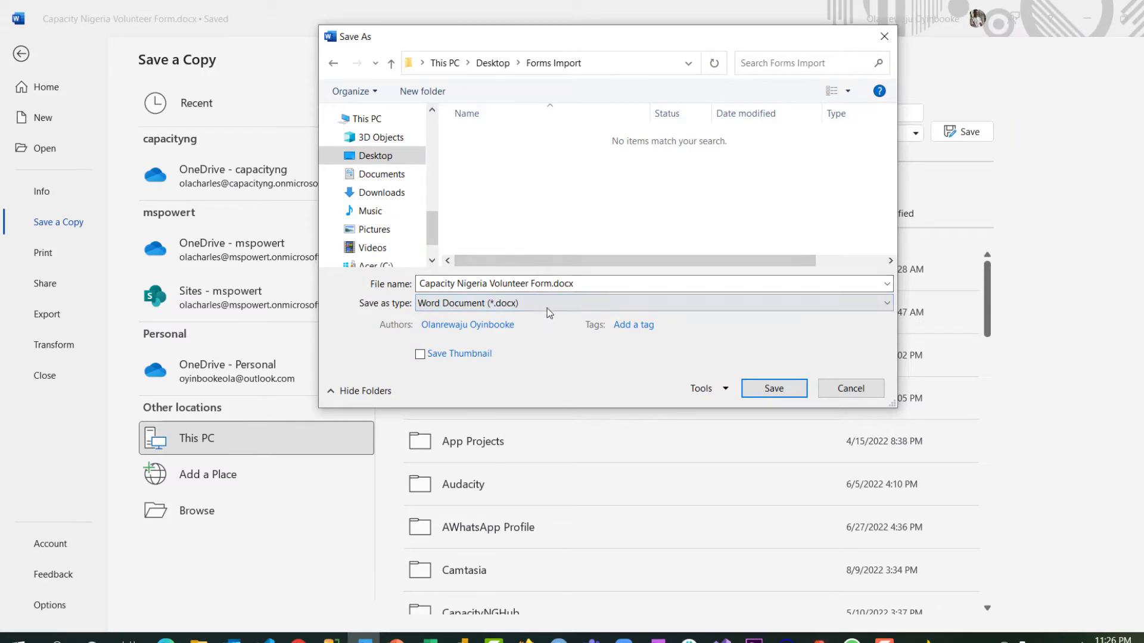
pyautogui.click(652, 302)
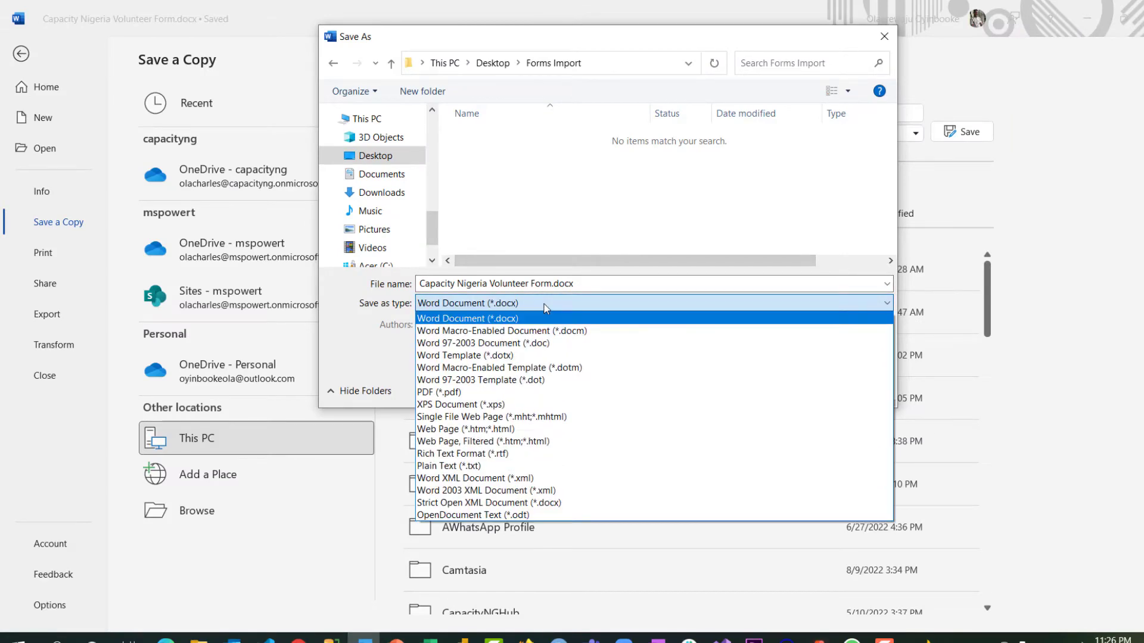
pyautogui.click(439, 392)
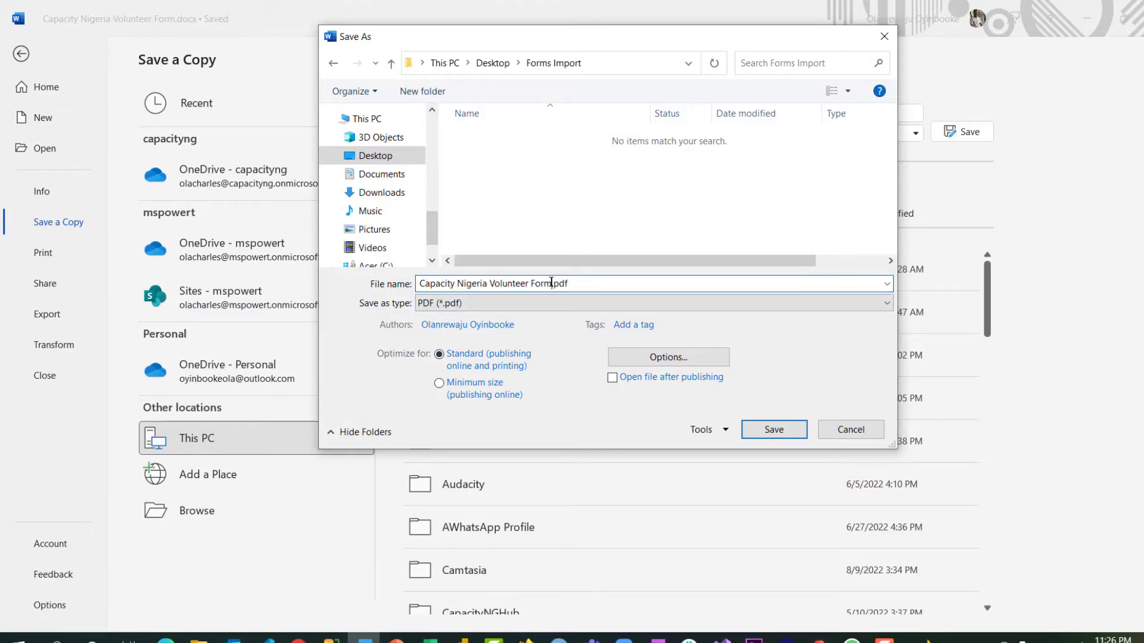
pyautogui.write('_V')
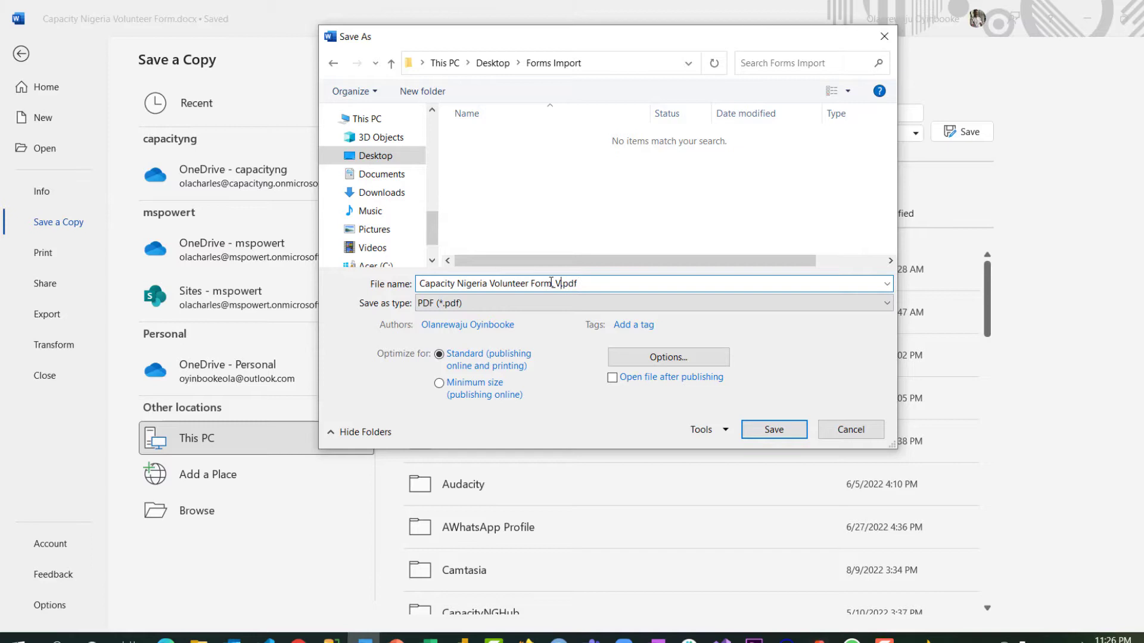
pyautogui.write('1')
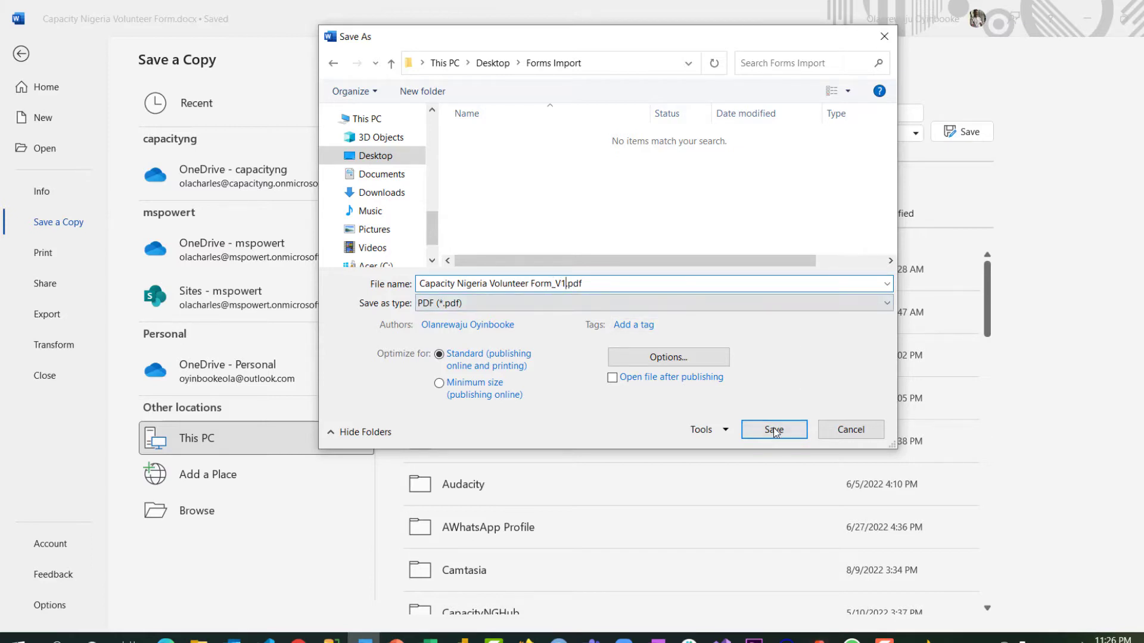
pyautogui.click(772, 429)
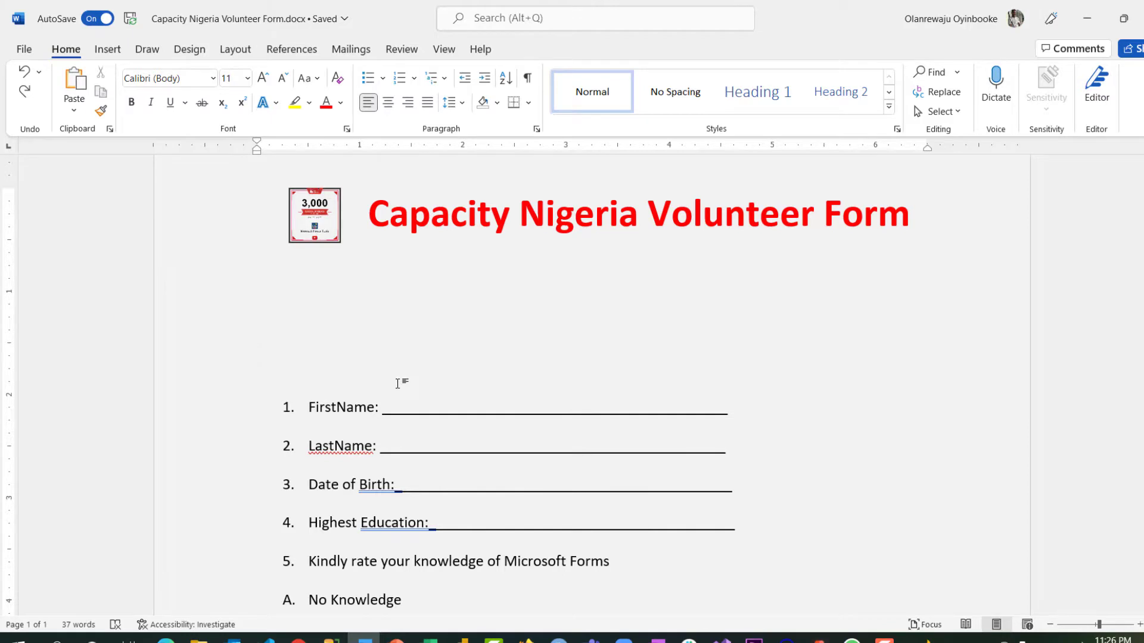
# Add a 'Bio-Data' Heading 1 above the personal details questions
pyautogui.scroll(-3)
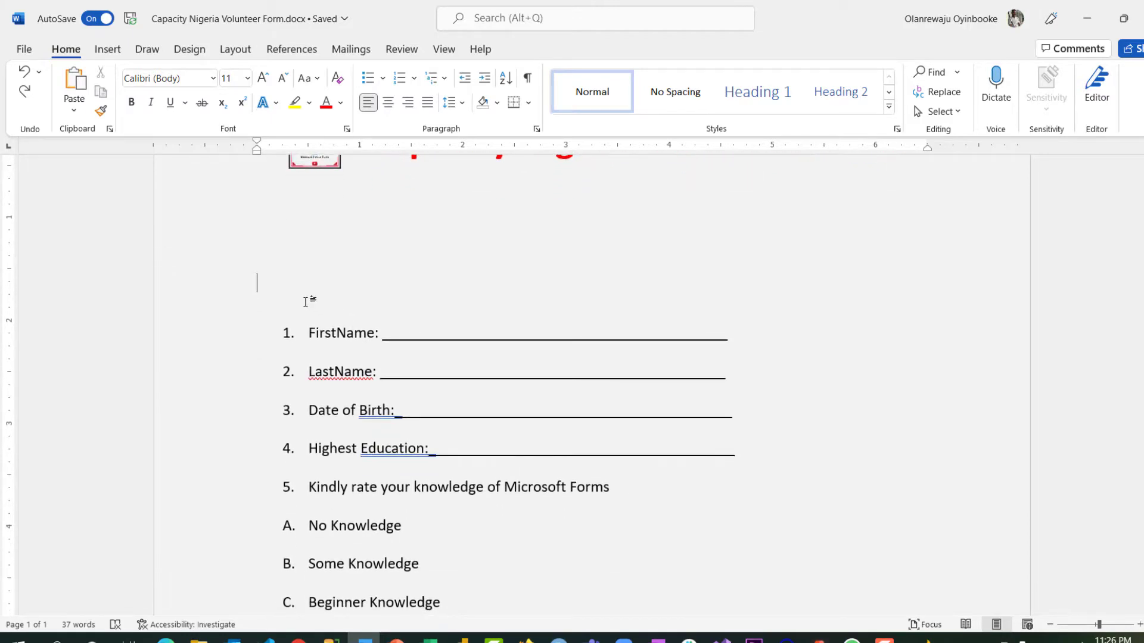
pyautogui.write('B')
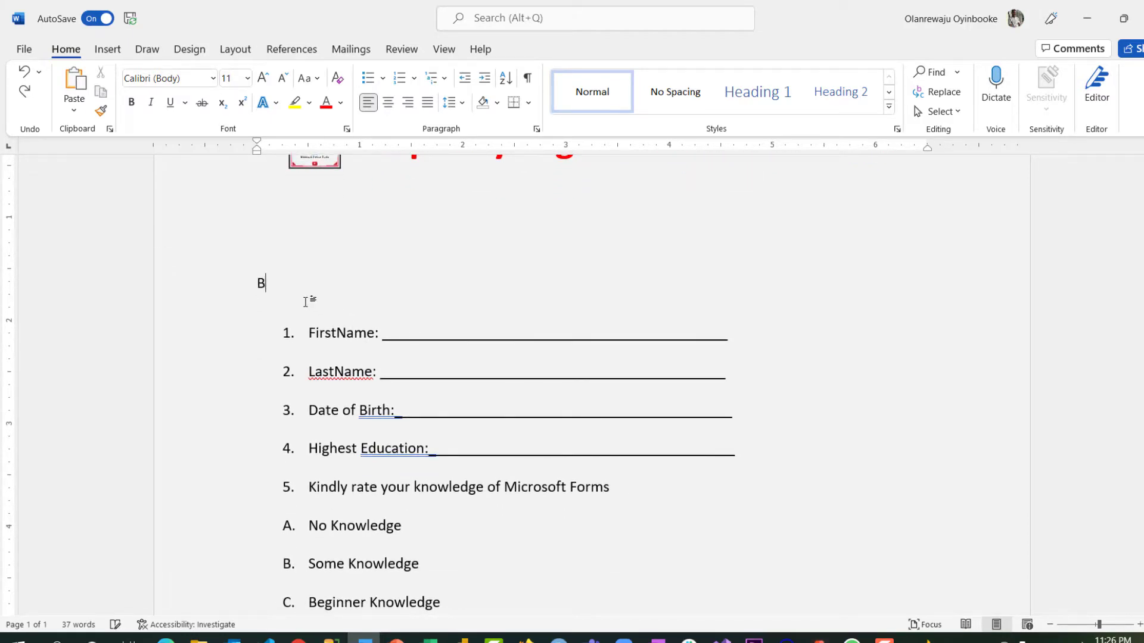
pyautogui.write('io-')
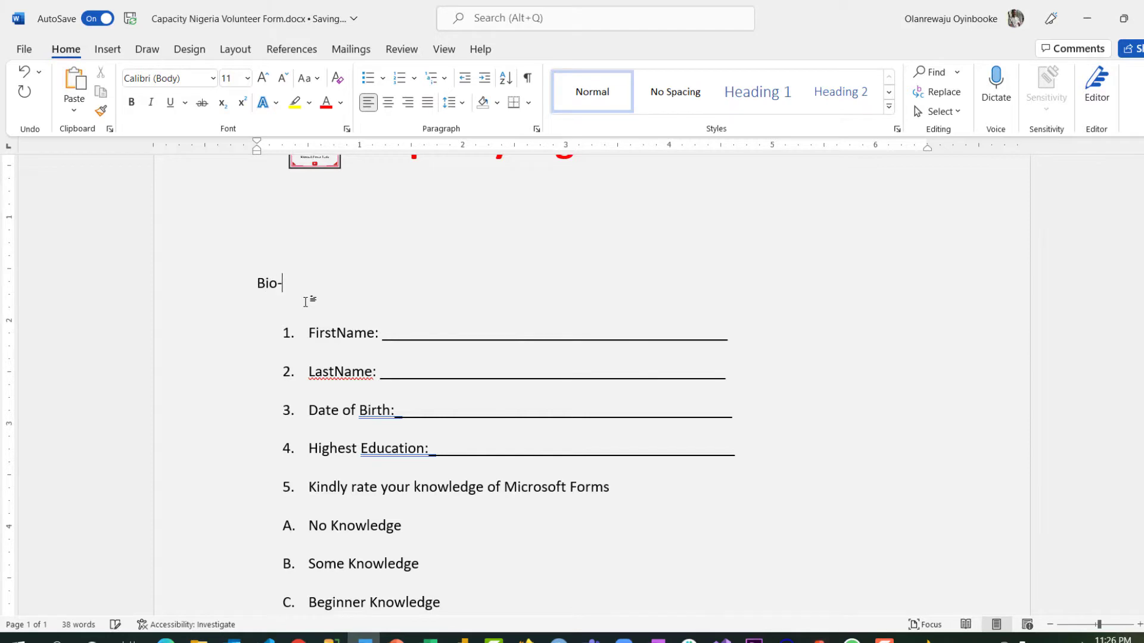
pyautogui.write('Data')
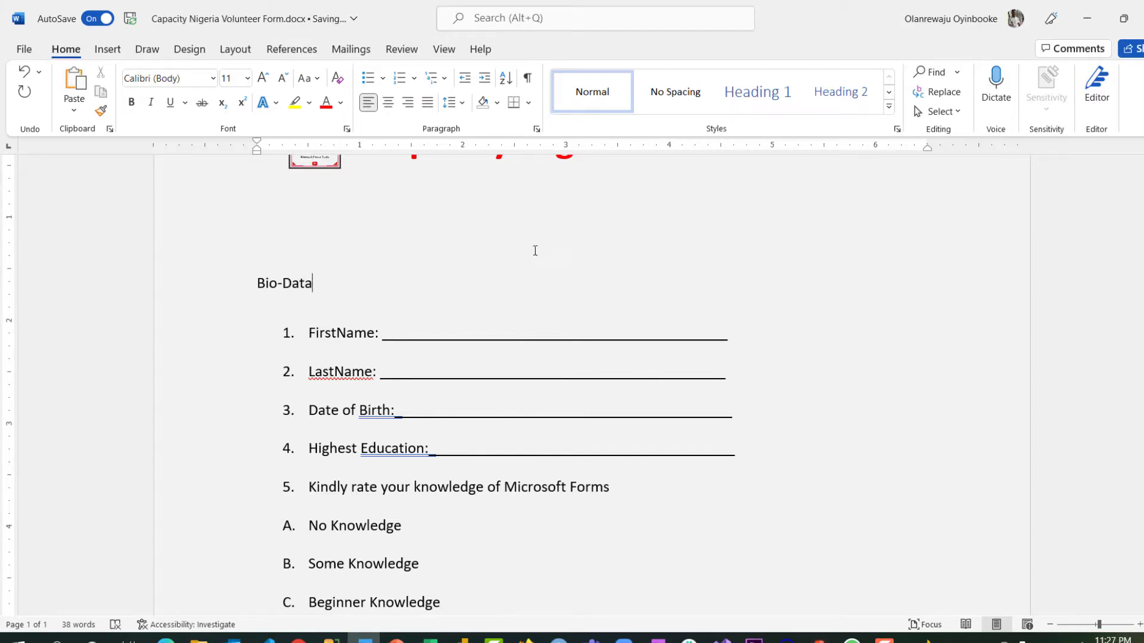
pyautogui.click(757, 91)
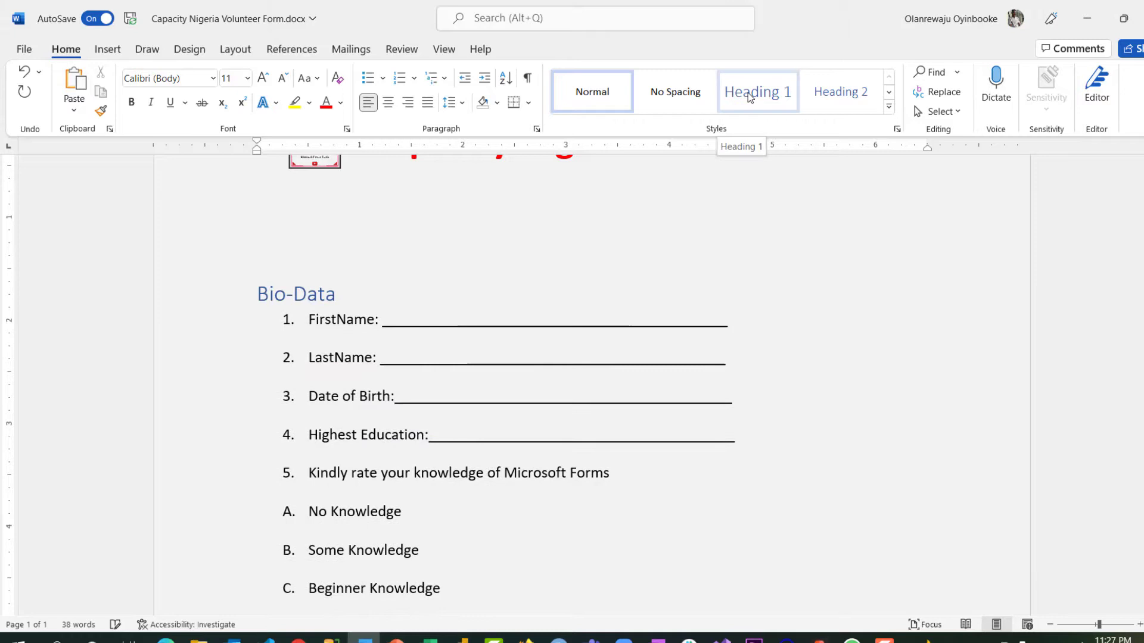
# Add a 'Technical Skill' heading above question 5
pyautogui.click(757, 91)
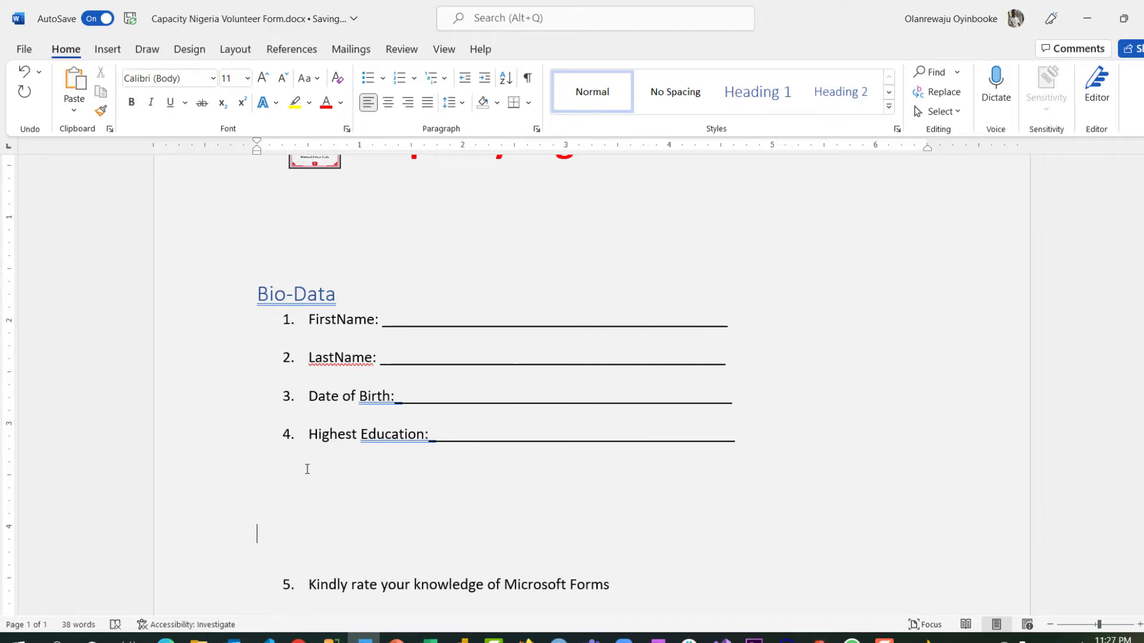
pyautogui.write('Technical Skill')
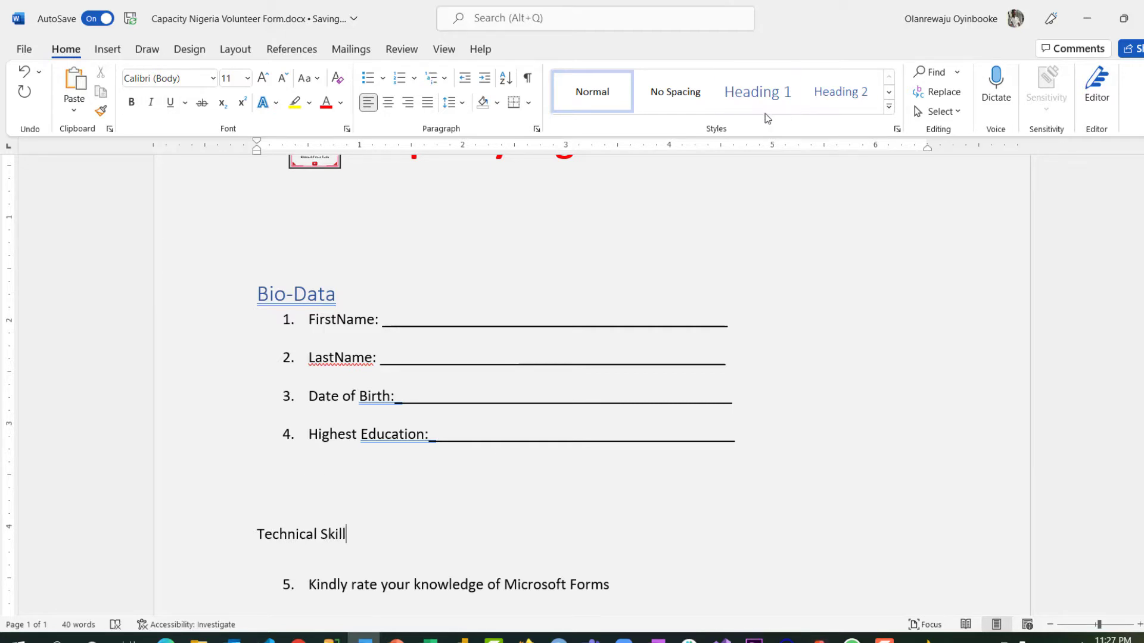
pyautogui.click(756, 92)
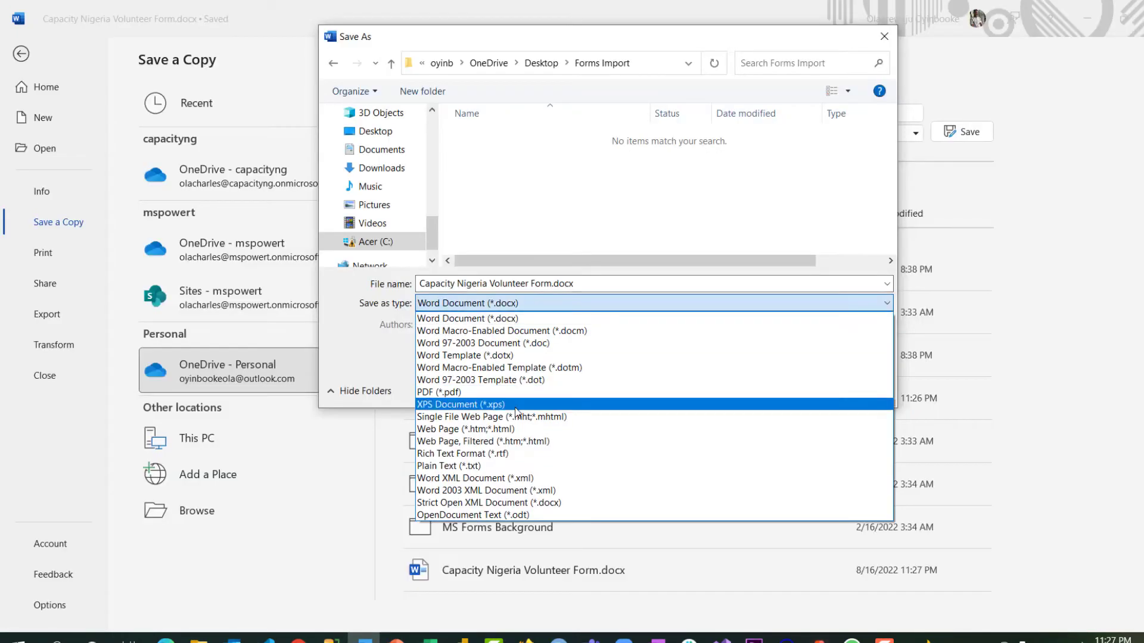
# Save the headed form as another PDF copy in Forms Import
pyautogui.click(442, 392)
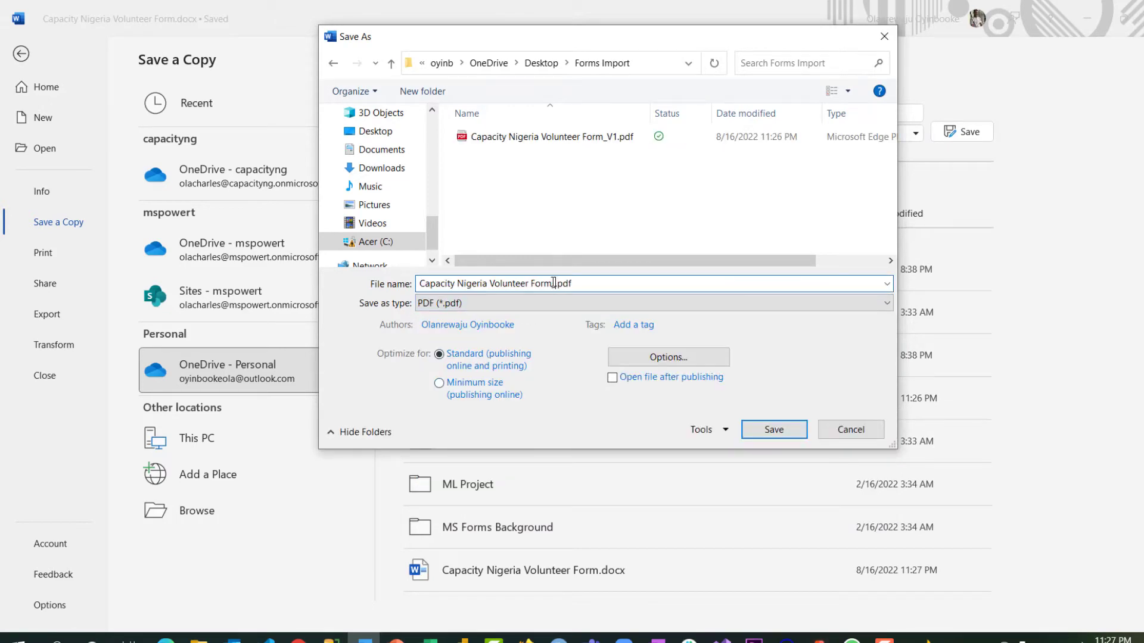
pyautogui.click(772, 429)
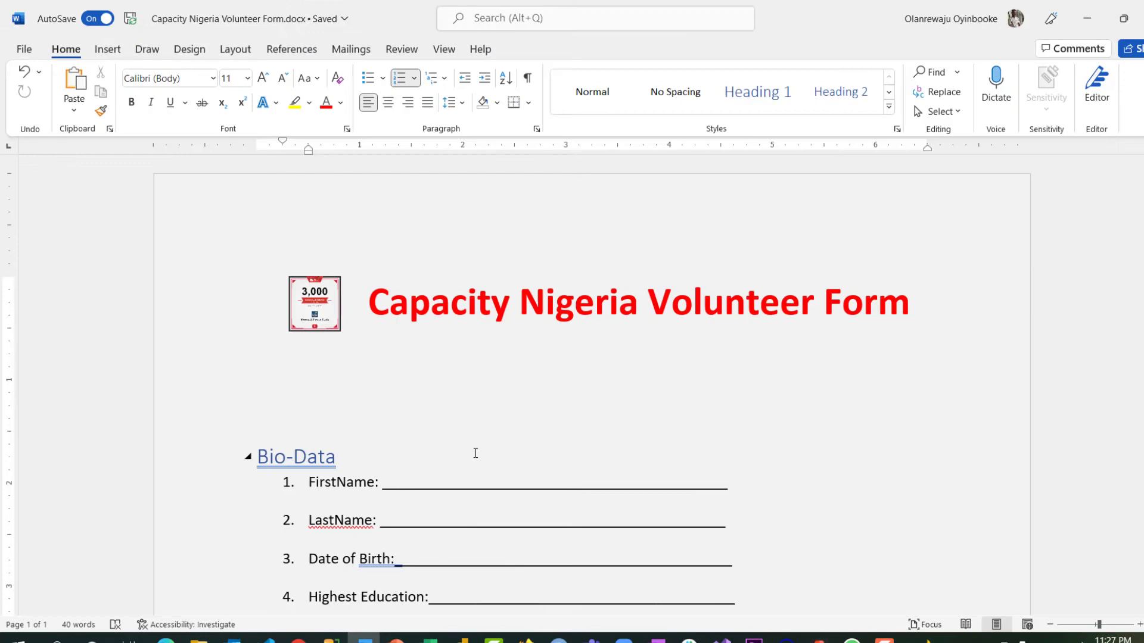
pyautogui.scroll(-3)
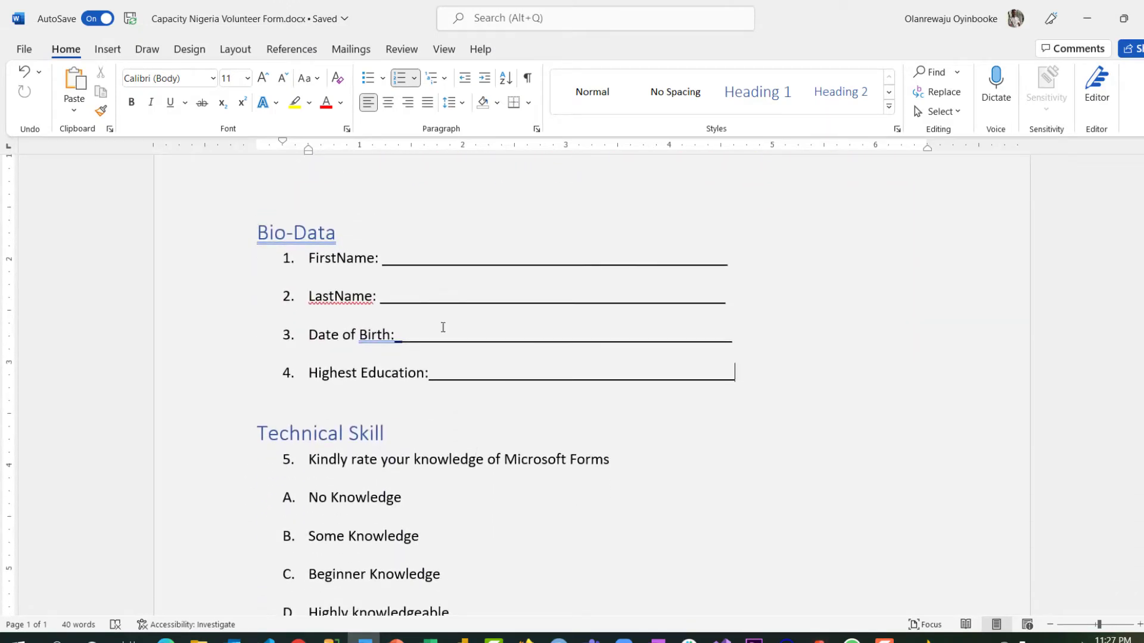
# Space out the Bio-Data questions and save a versioned PDF copy to OneDrive Desktop > Forms Import
pyautogui.press('enter')
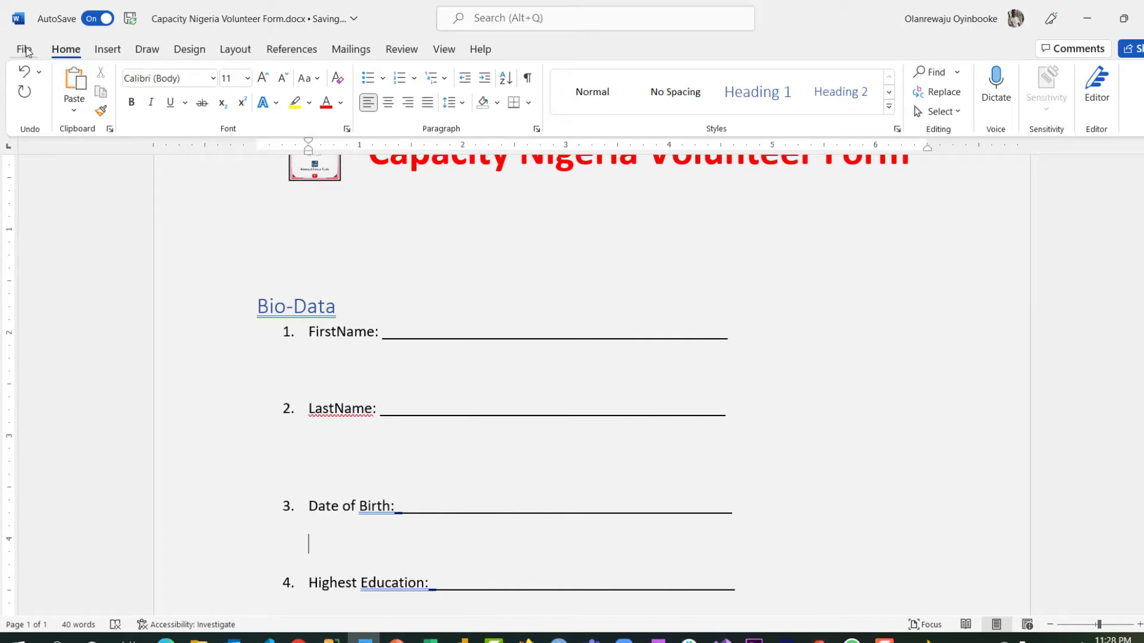
pyautogui.click(25, 49)
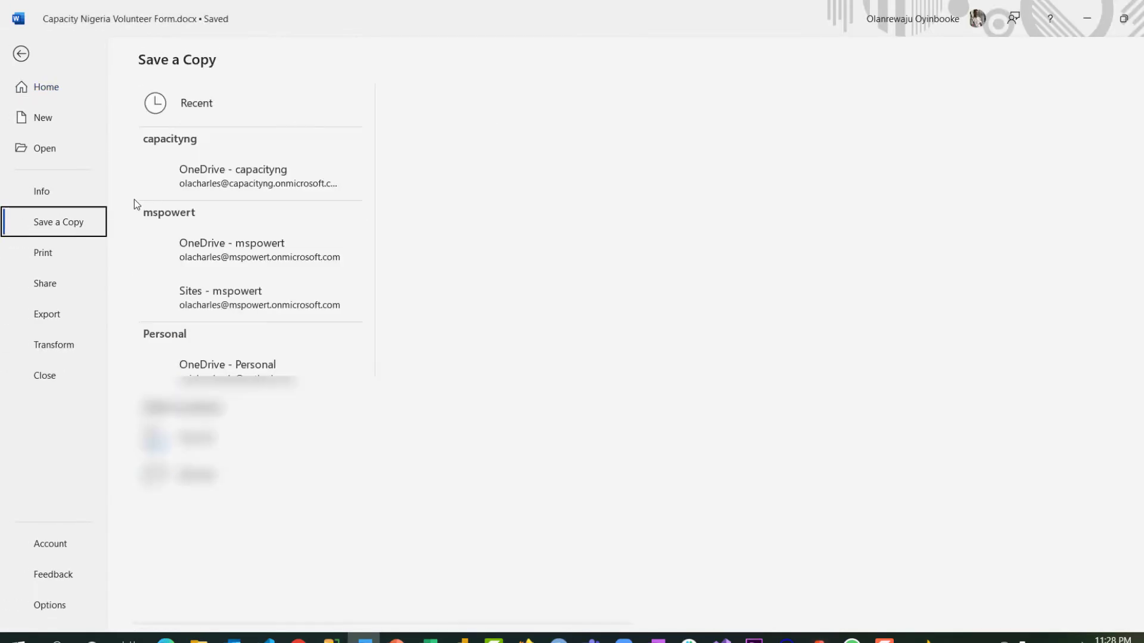
pyautogui.click(227, 364)
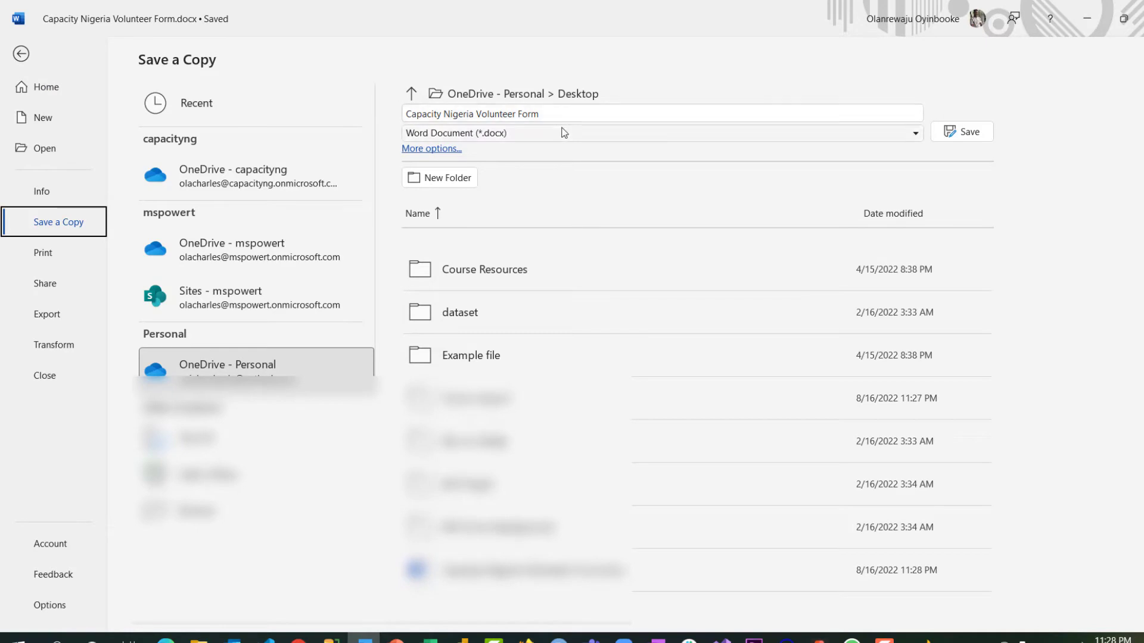
pyautogui.click(431, 148)
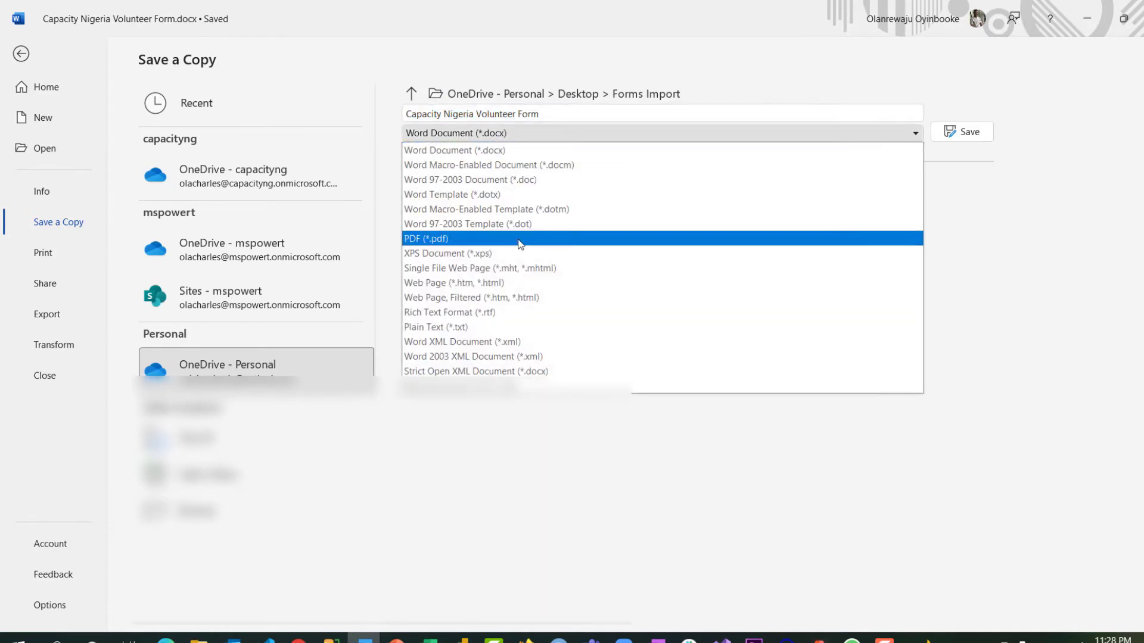
pyautogui.click(426, 239)
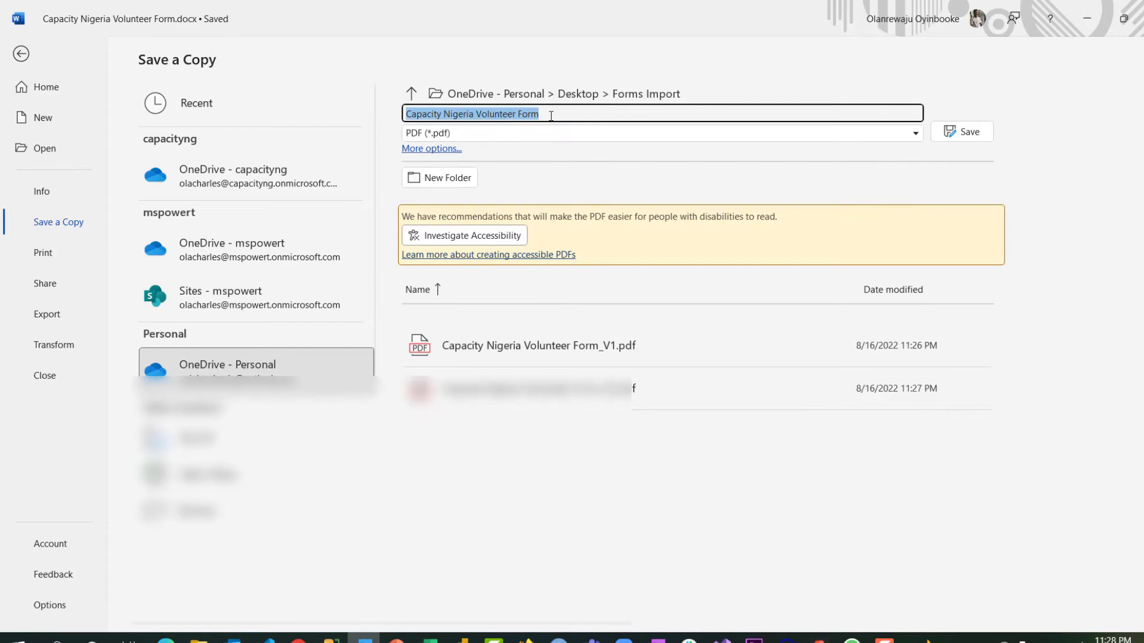
pyautogui.write('_V')
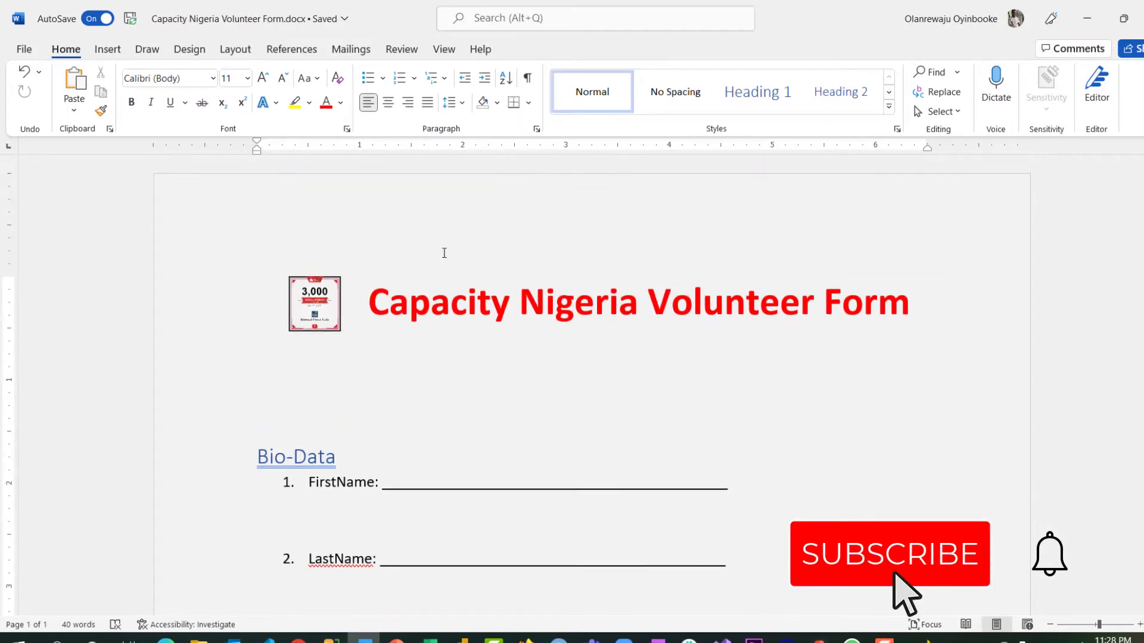
# Start Quick import and upload the volunteer form PDF from this device
pyautogui.scroll(-3)
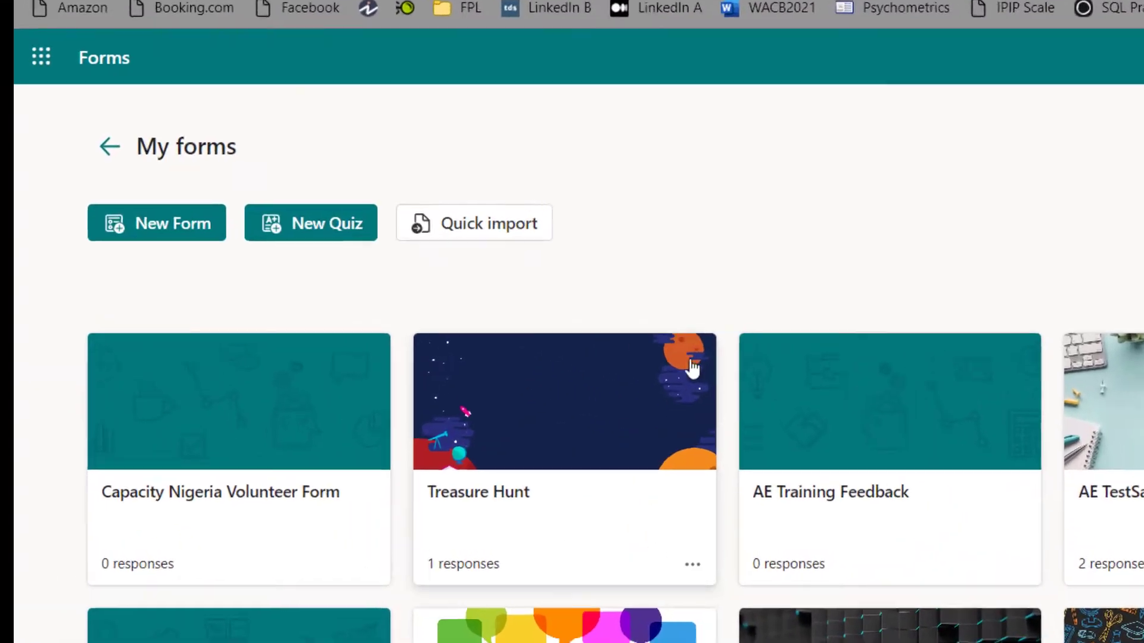
pyautogui.click(472, 224)
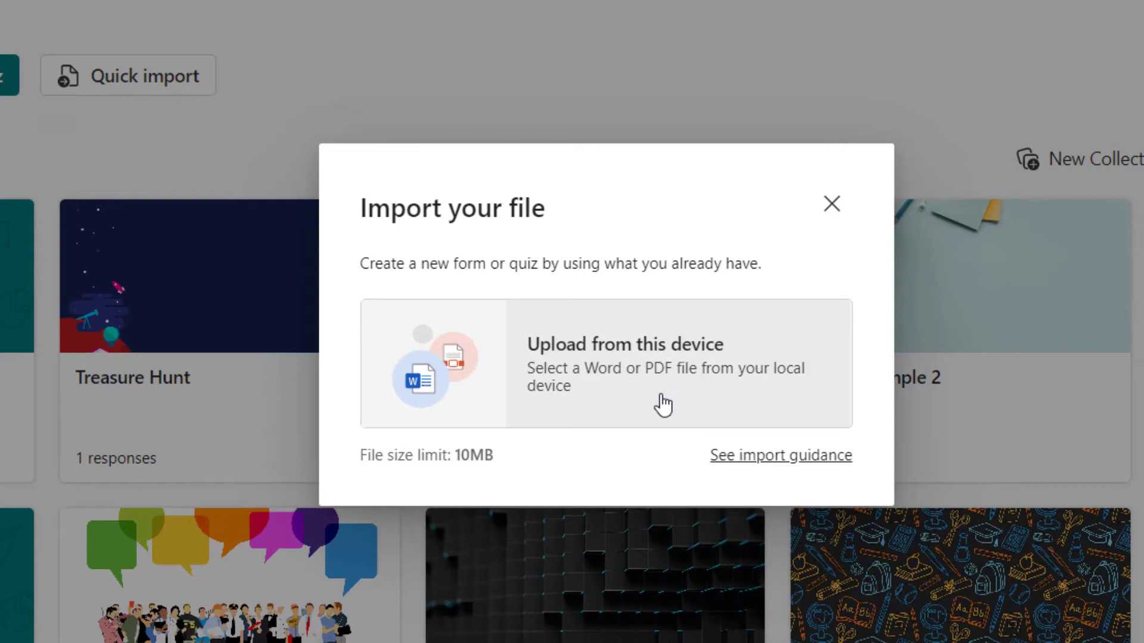
pyautogui.moveTo(516, 412)
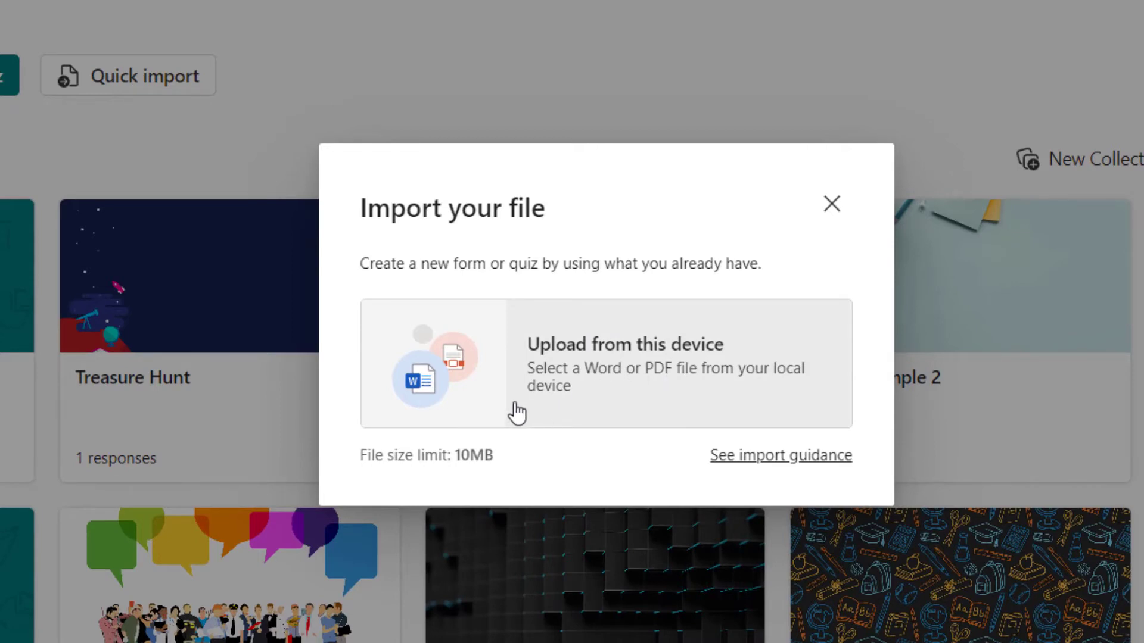
pyautogui.moveTo(491, 475)
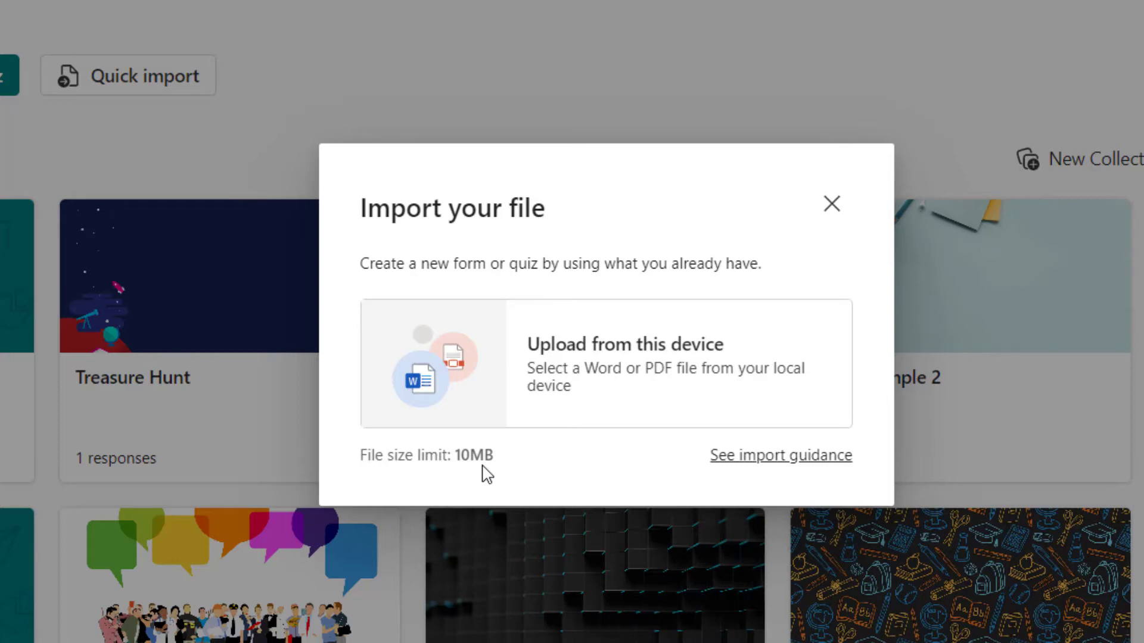
pyautogui.moveTo(611, 374)
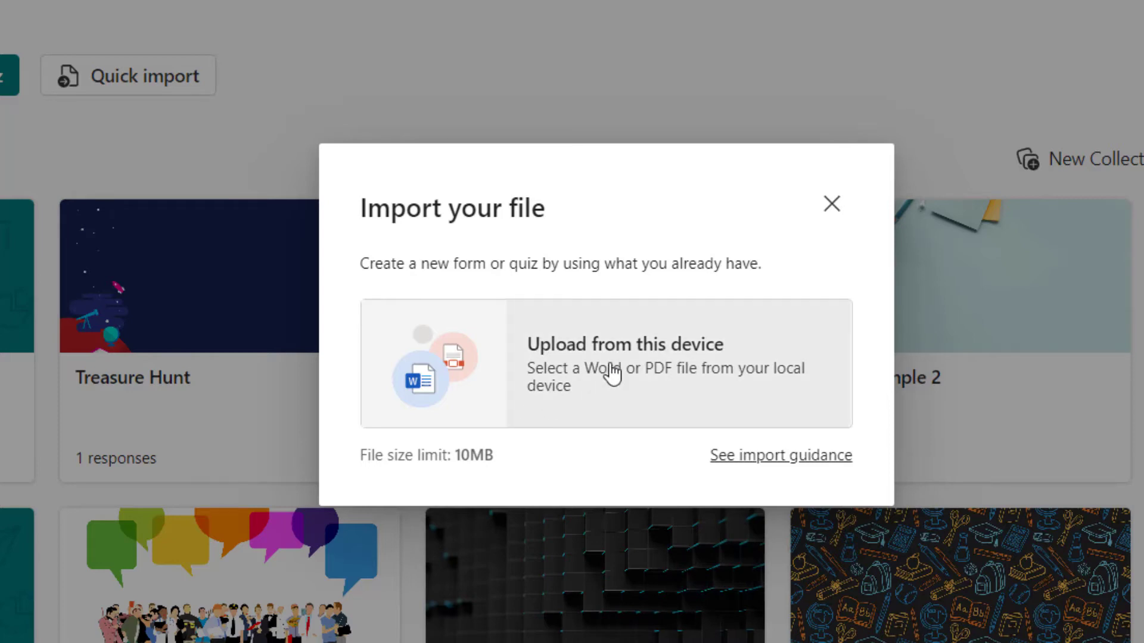
pyautogui.click(623, 362)
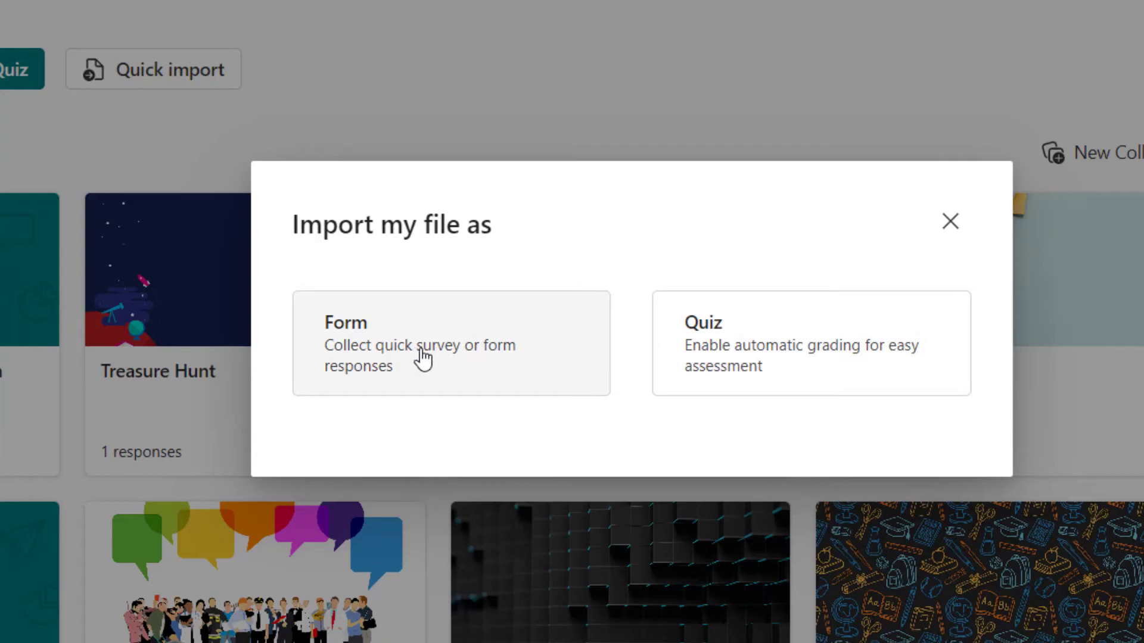
# Import the file as a Form and start reviewing the converted volunteer form
pyautogui.click(450, 343)
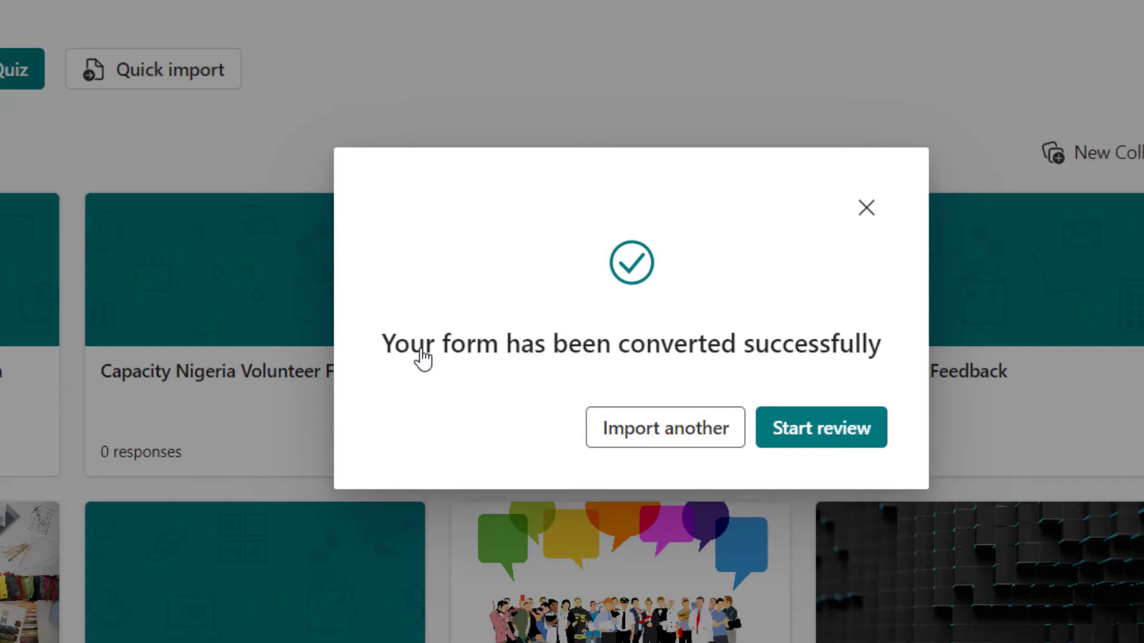
pyautogui.moveTo(778, 374)
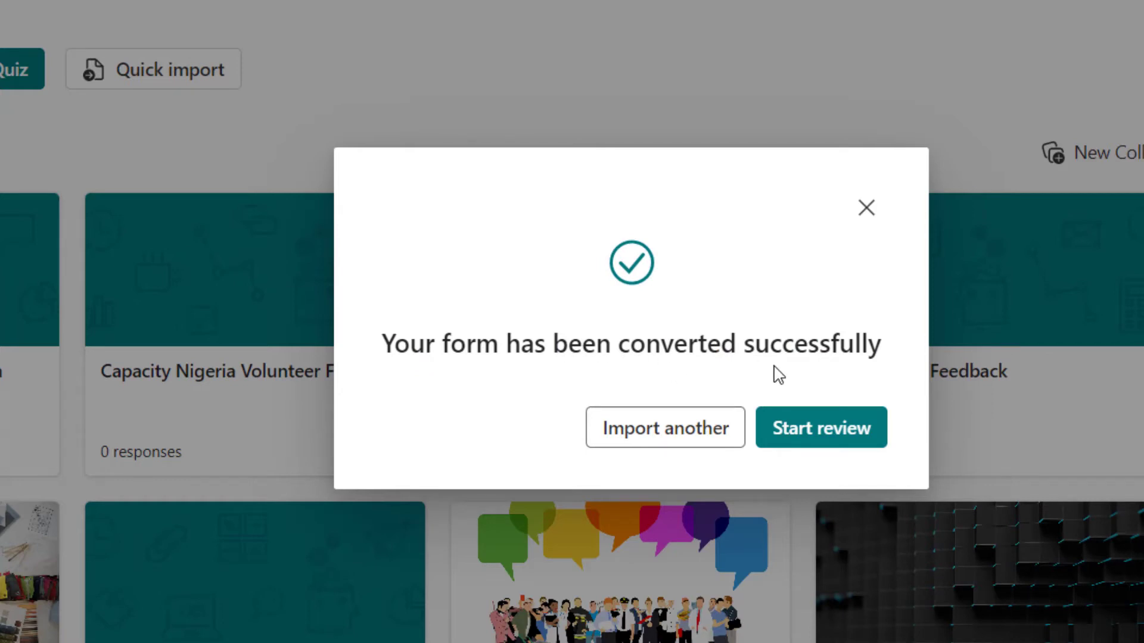
pyautogui.click(820, 427)
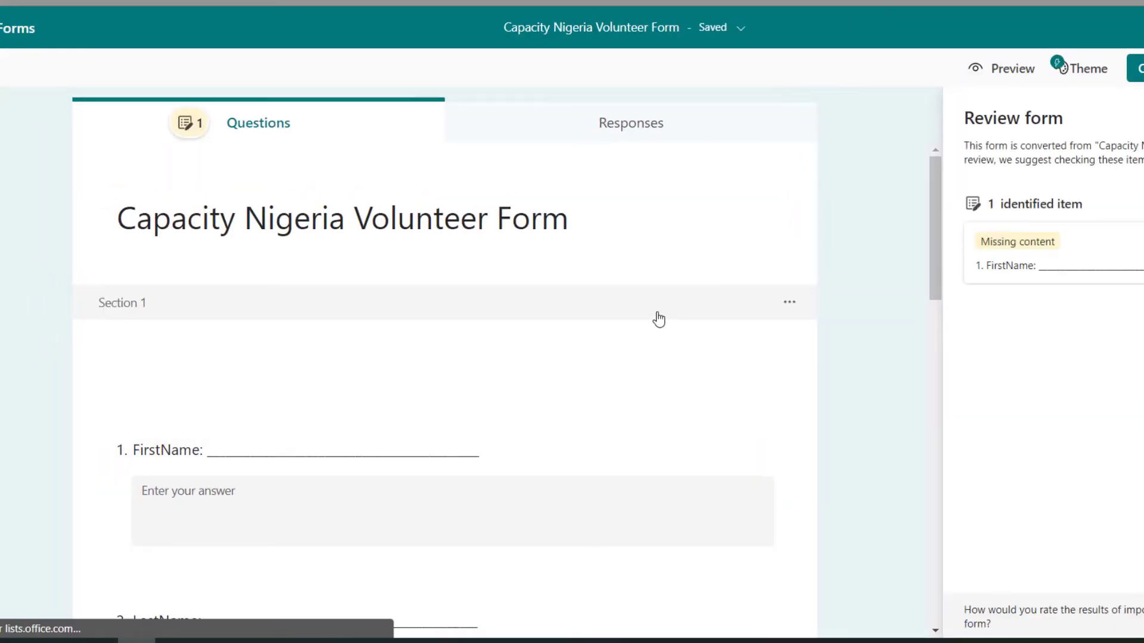
pyautogui.scroll(-3)
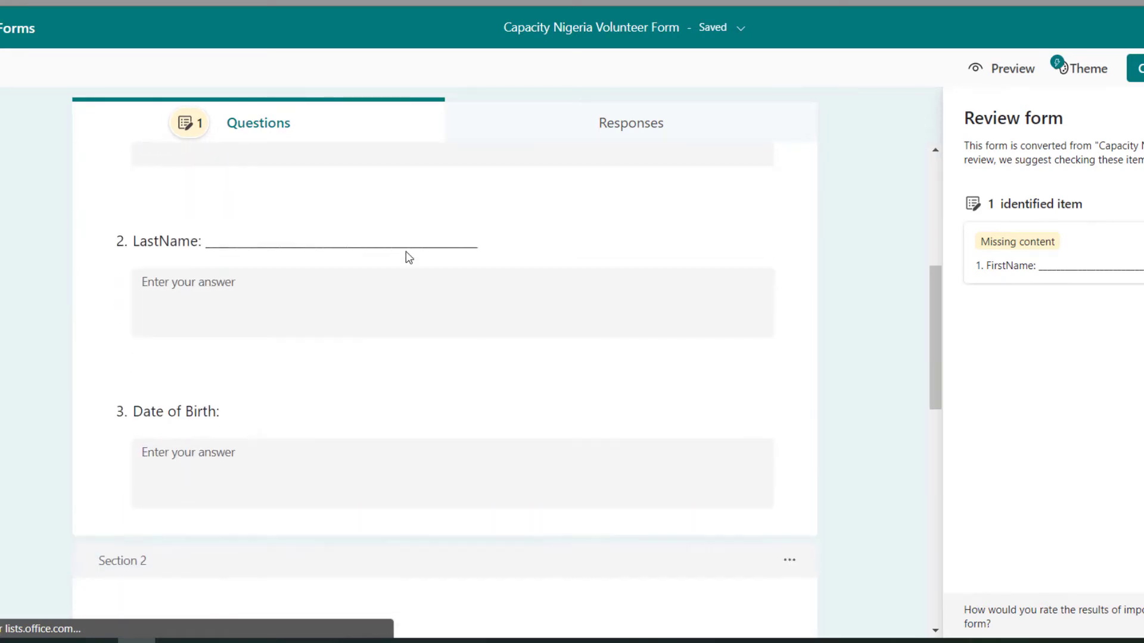
pyautogui.scroll(-3)
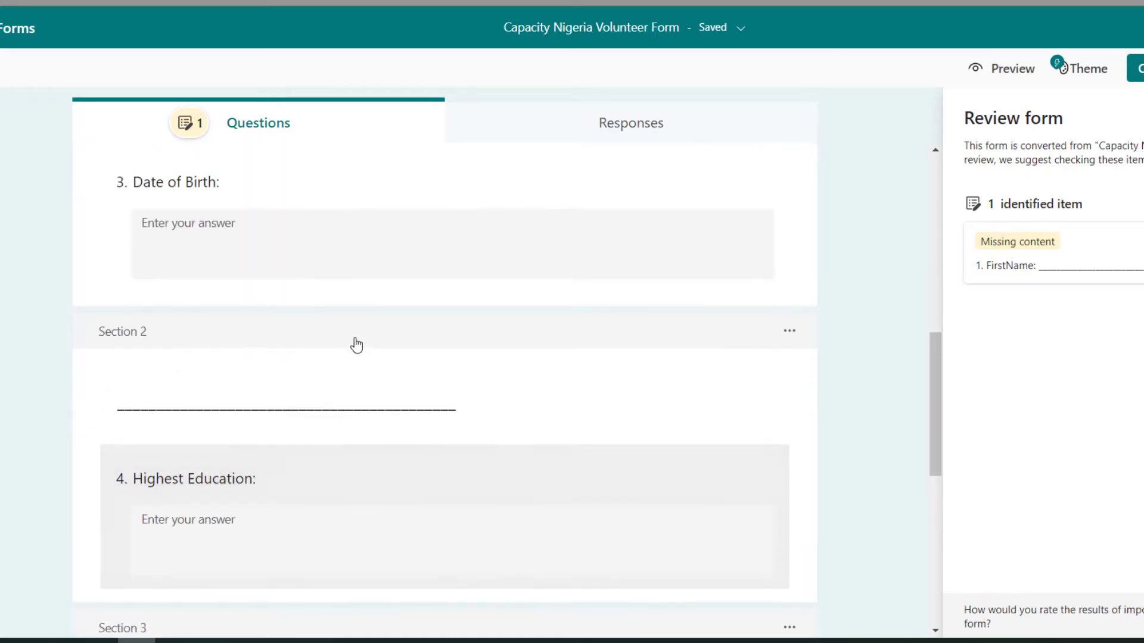
pyautogui.scroll(3)
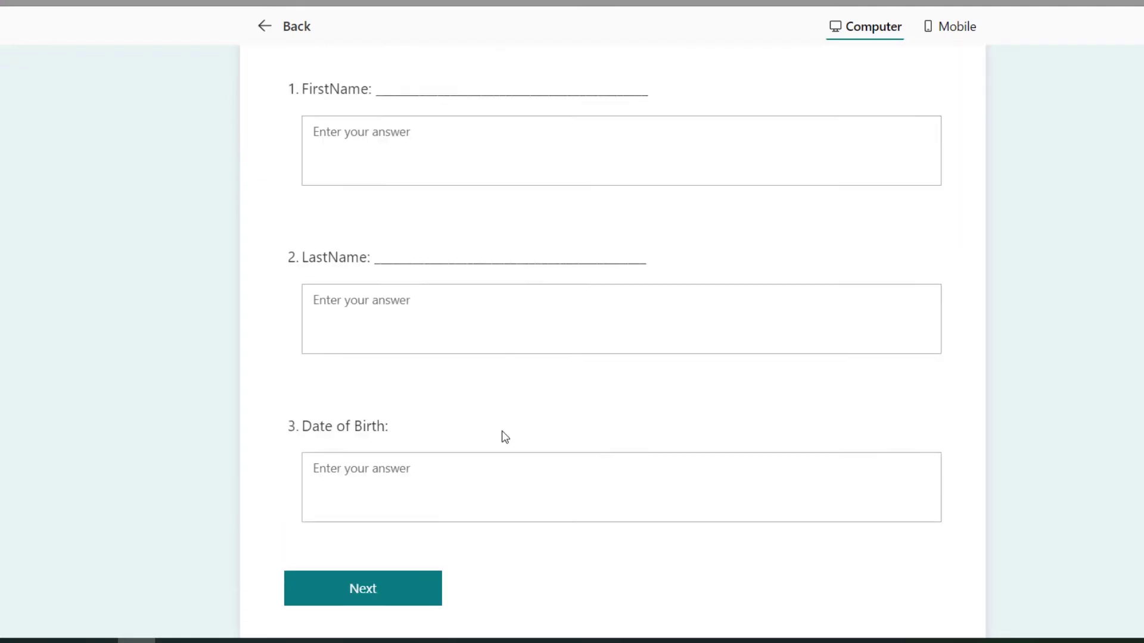
pyautogui.click(363, 589)
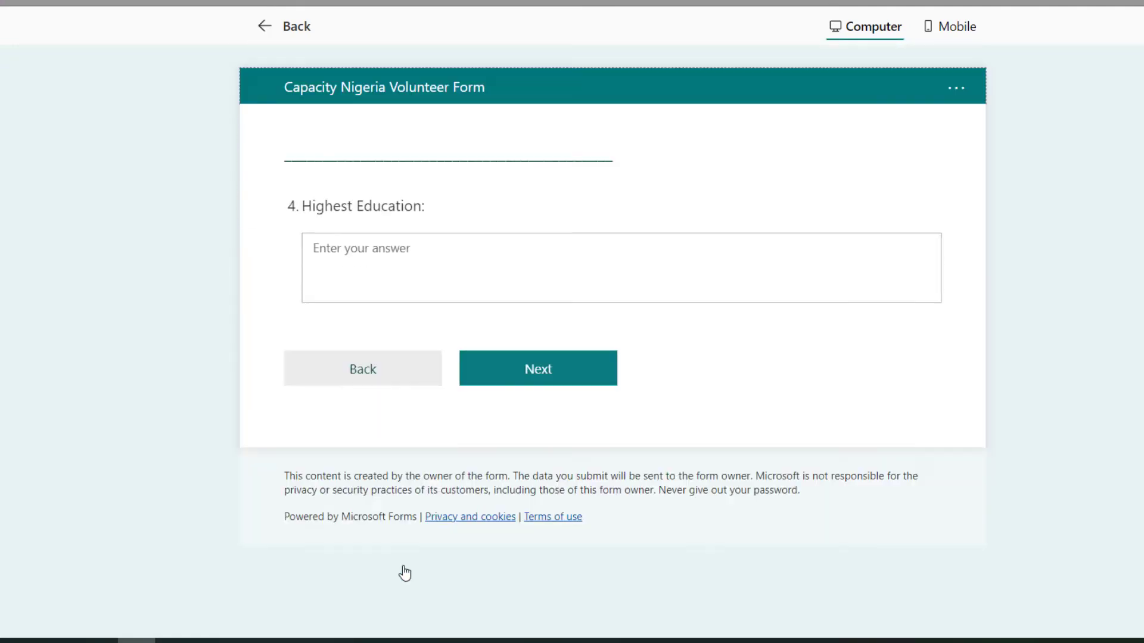
pyautogui.click(537, 368)
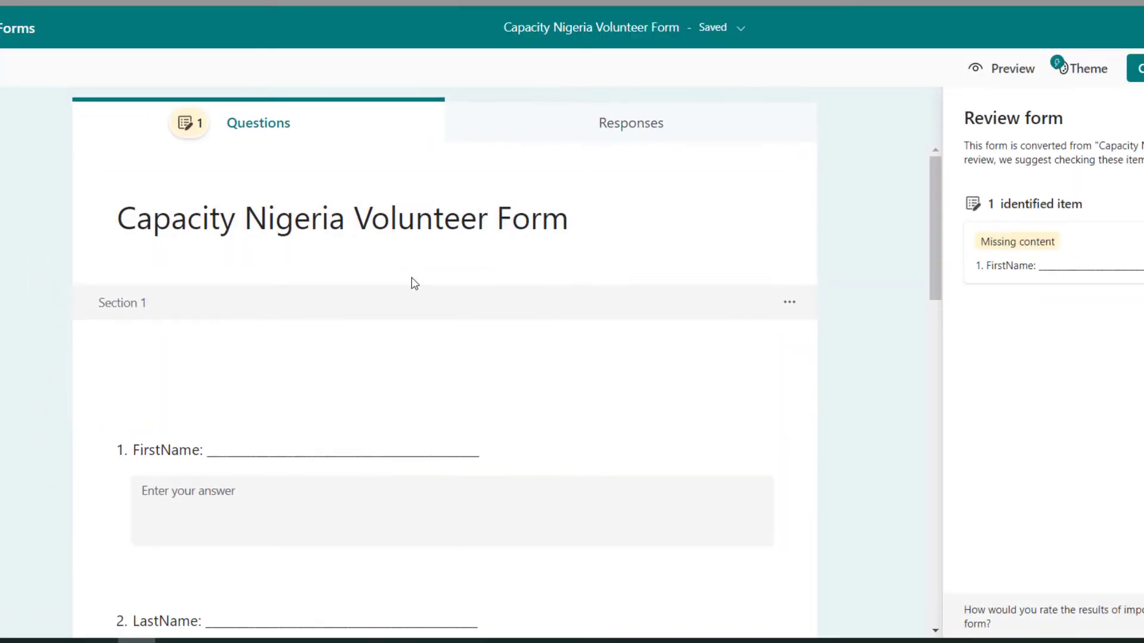
# Resolve the FirstName missing-content item and append '1' to the form title
pyautogui.scroll(-3)
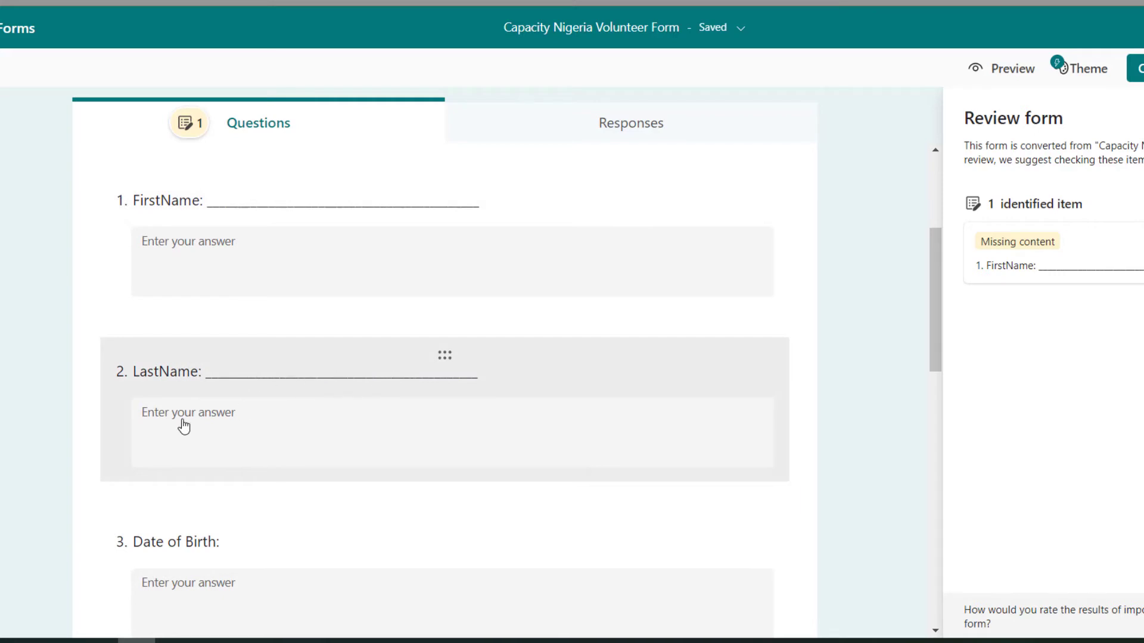
pyautogui.scroll(-3)
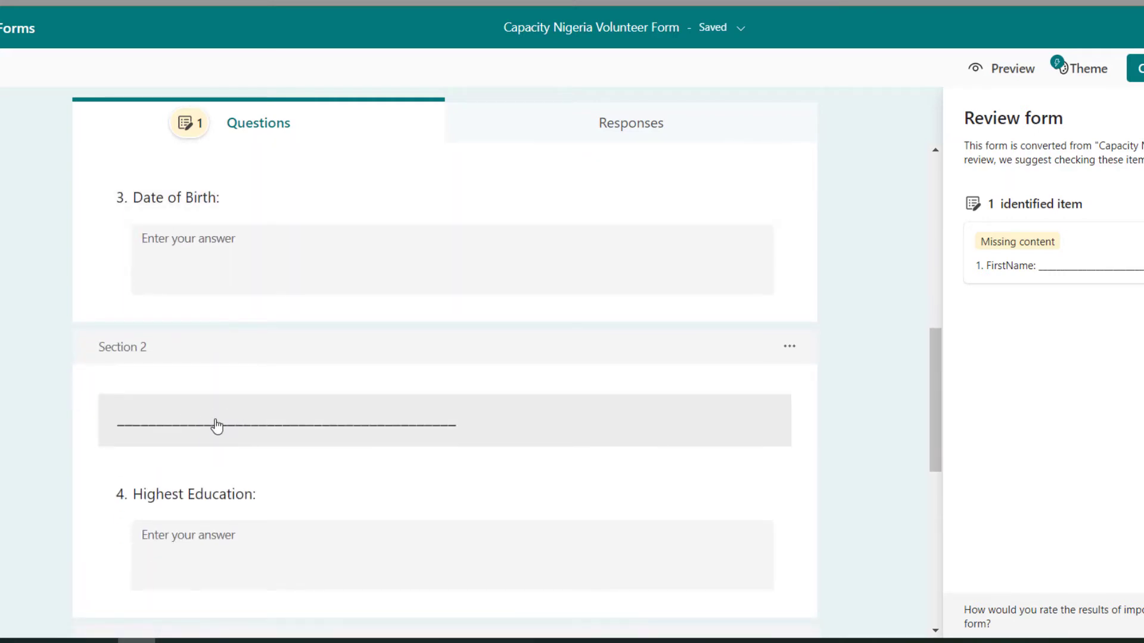
pyautogui.scroll(-3)
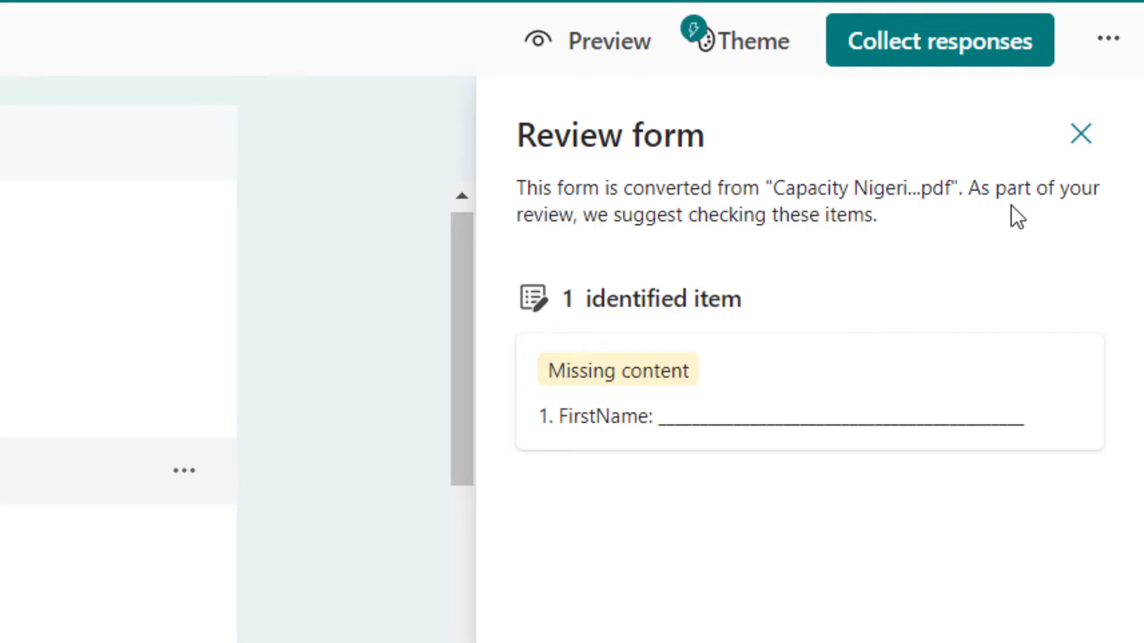
pyautogui.moveTo(802, 244)
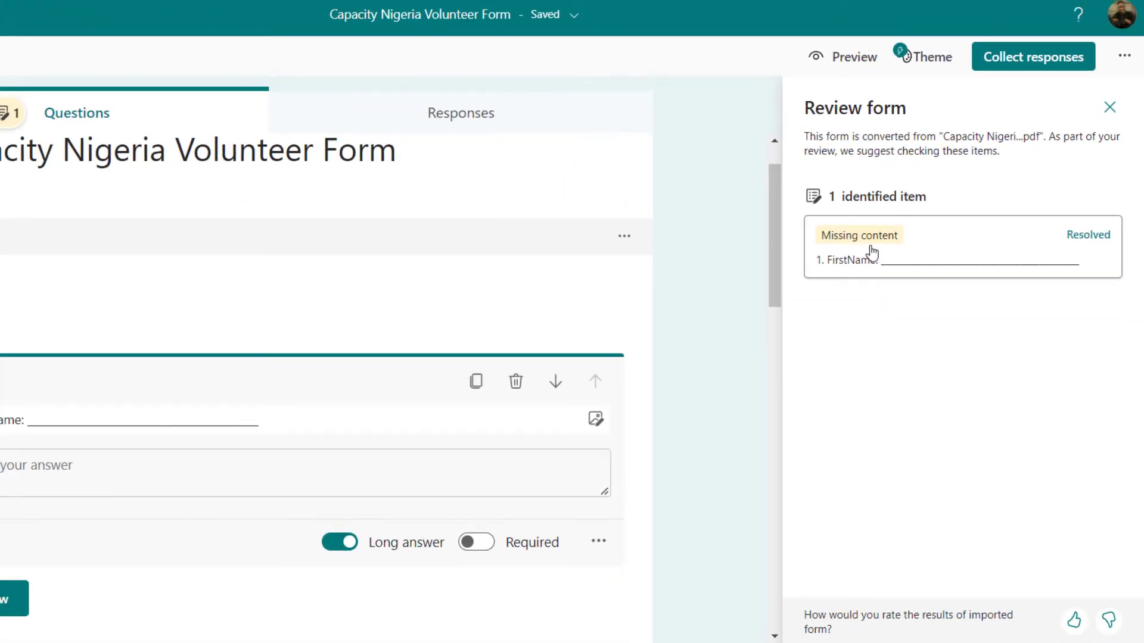
pyautogui.click(1109, 107)
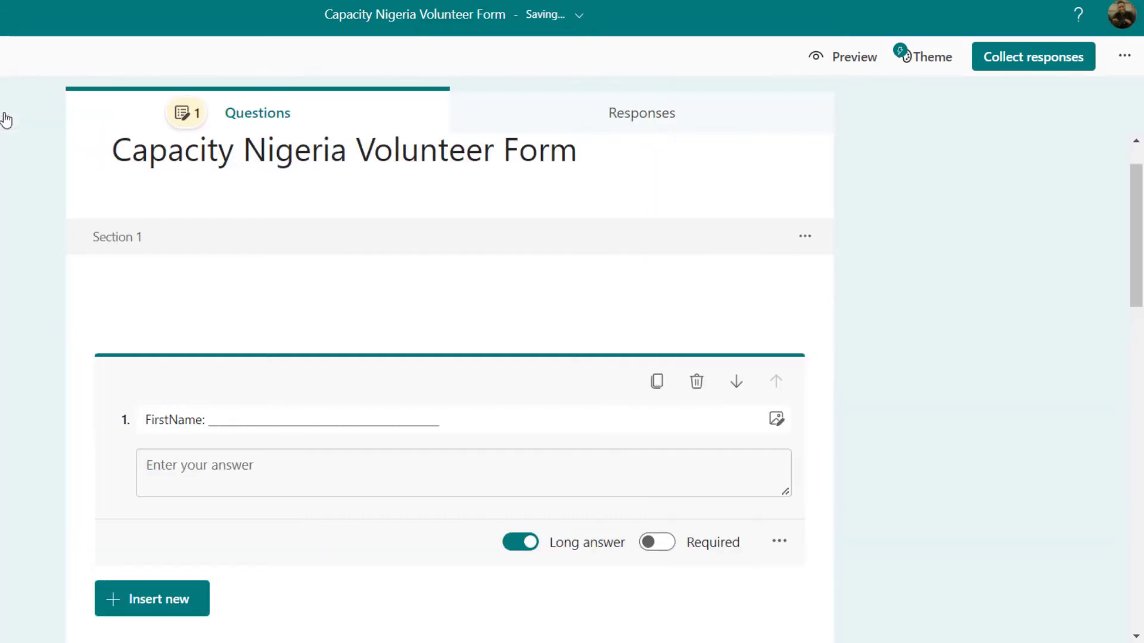
pyautogui.moveTo(183, 117)
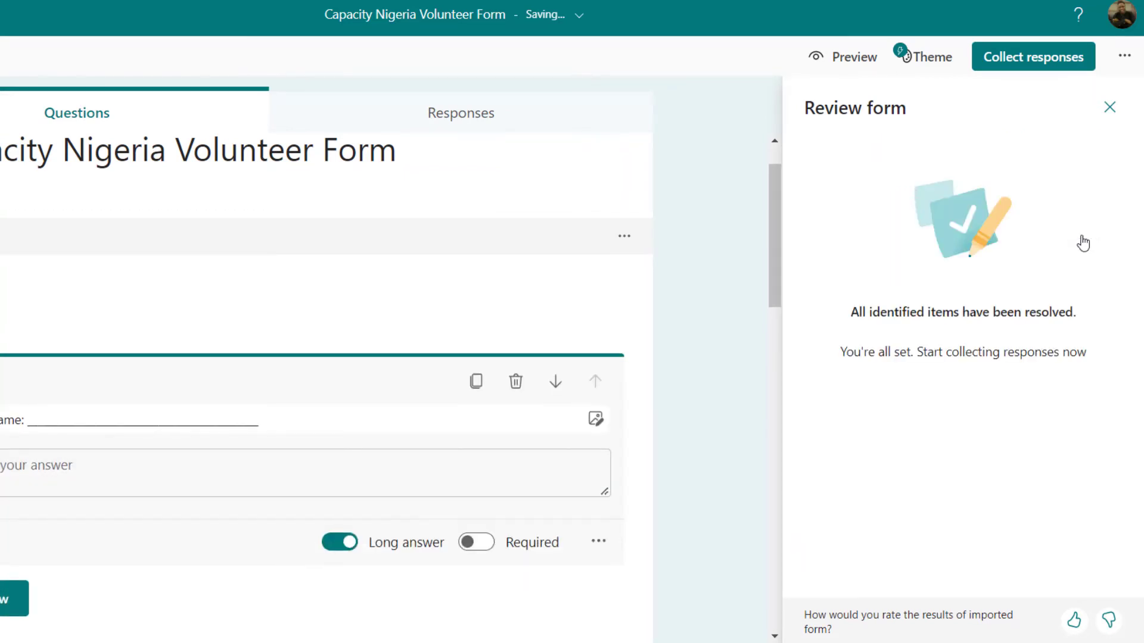
pyautogui.moveTo(721, 370)
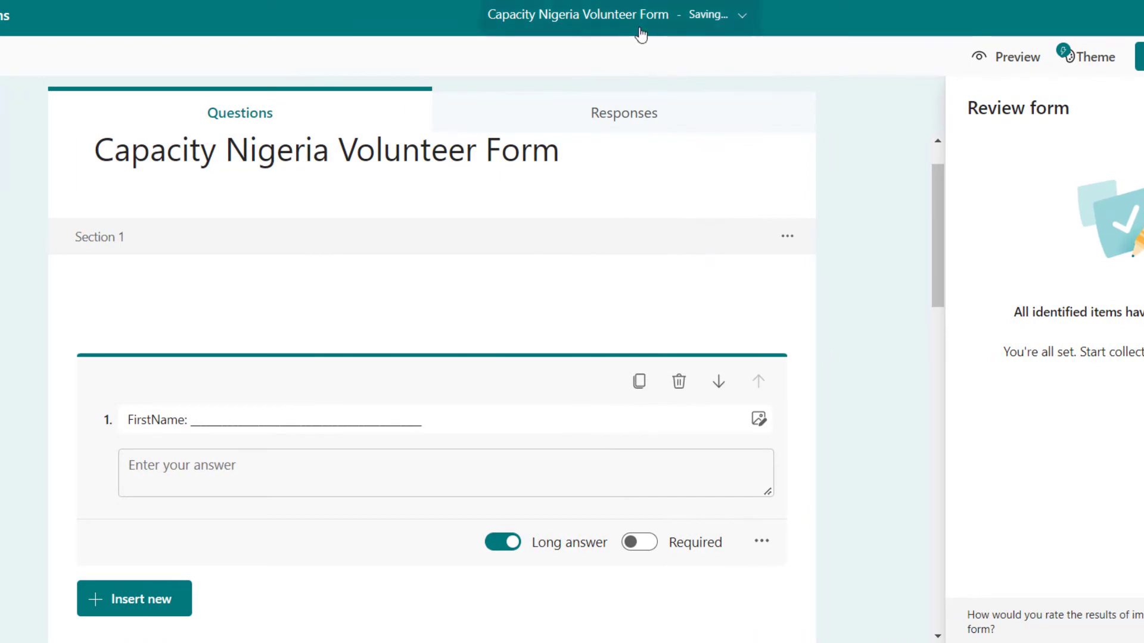
pyautogui.click(324, 150)
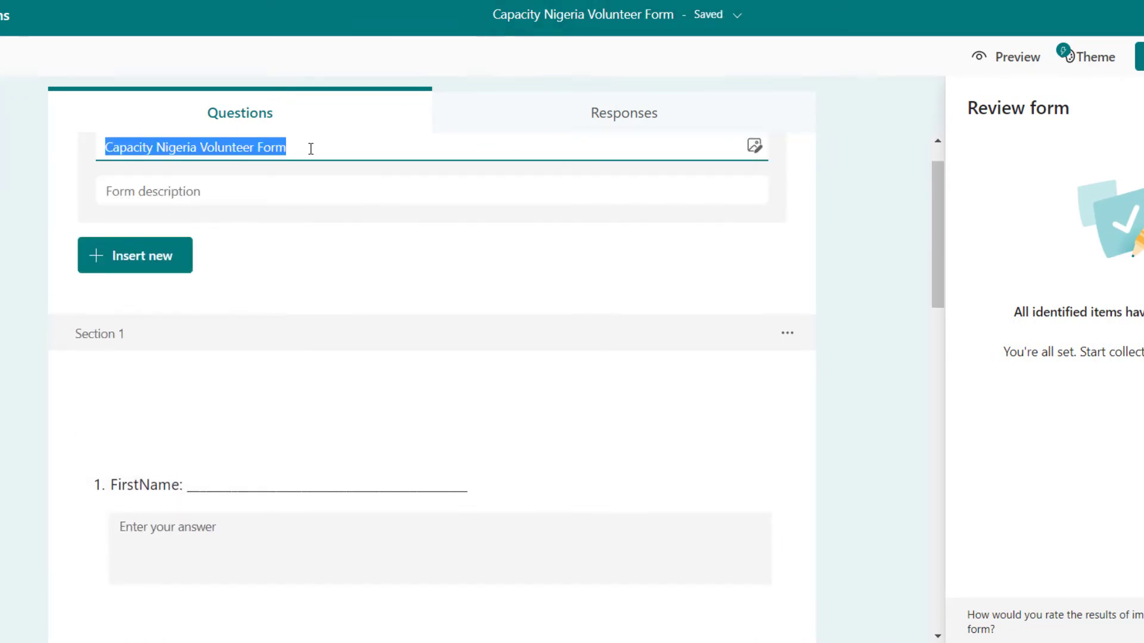
pyautogui.write('1')
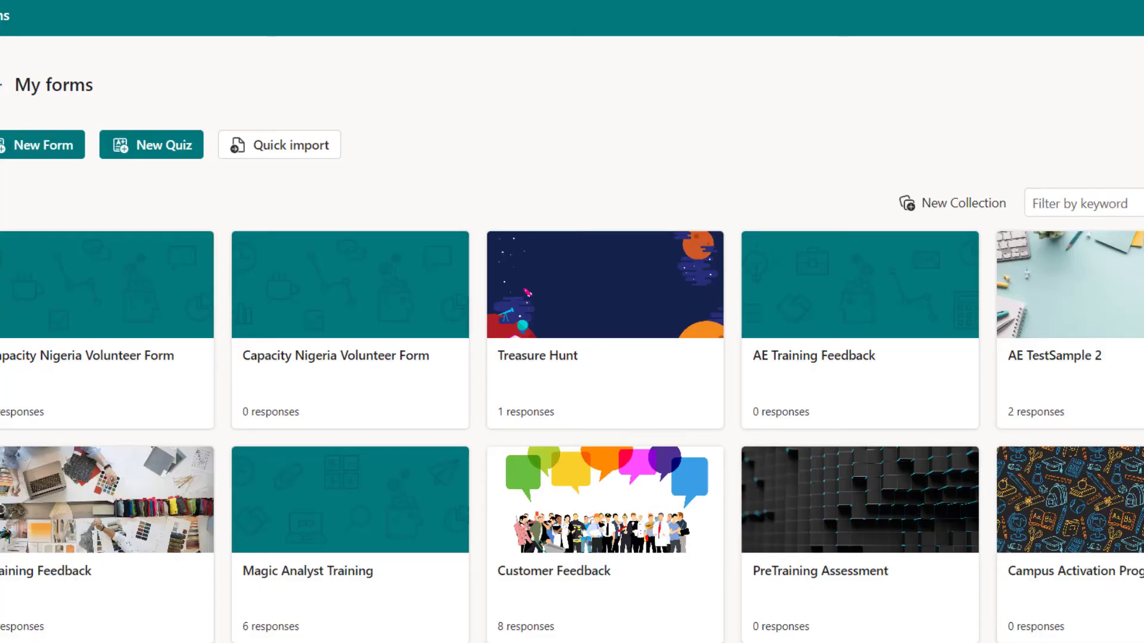
# Quick import Capacity Nigeria Volunteer Form_V2.pdf and start reviewing the converted form
pyautogui.click(279, 145)
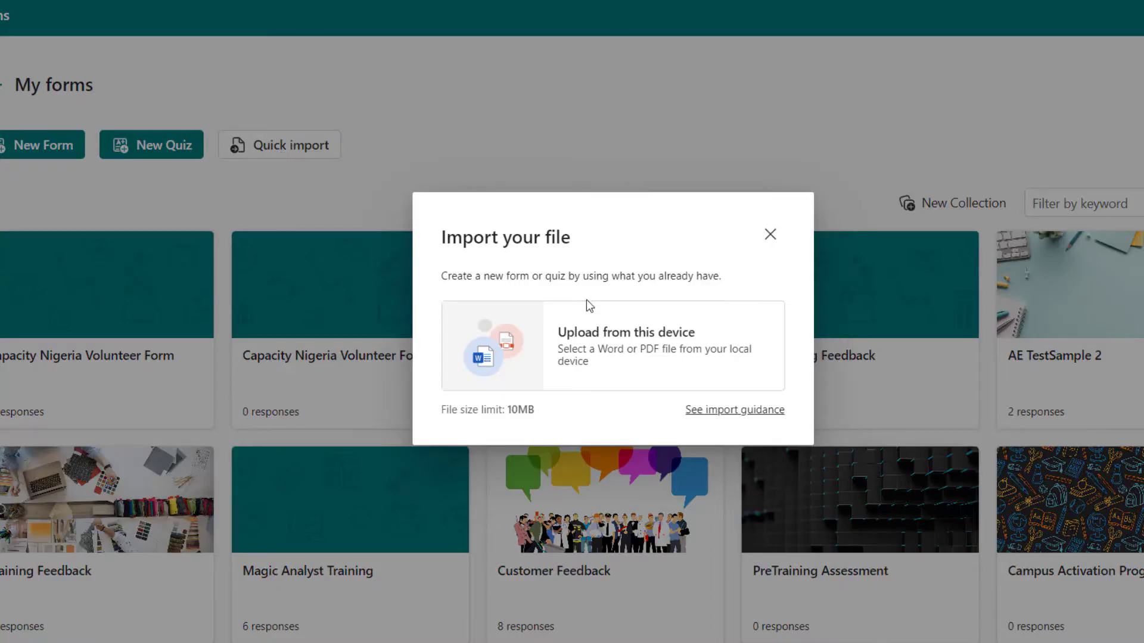
pyautogui.click(624, 346)
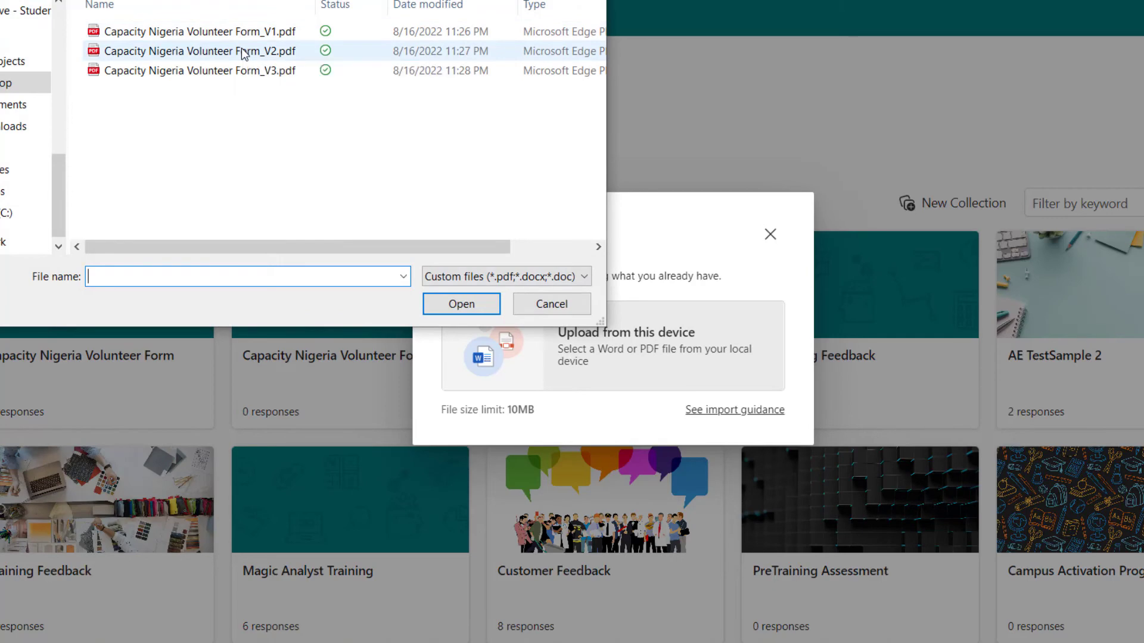
pyautogui.click(460, 304)
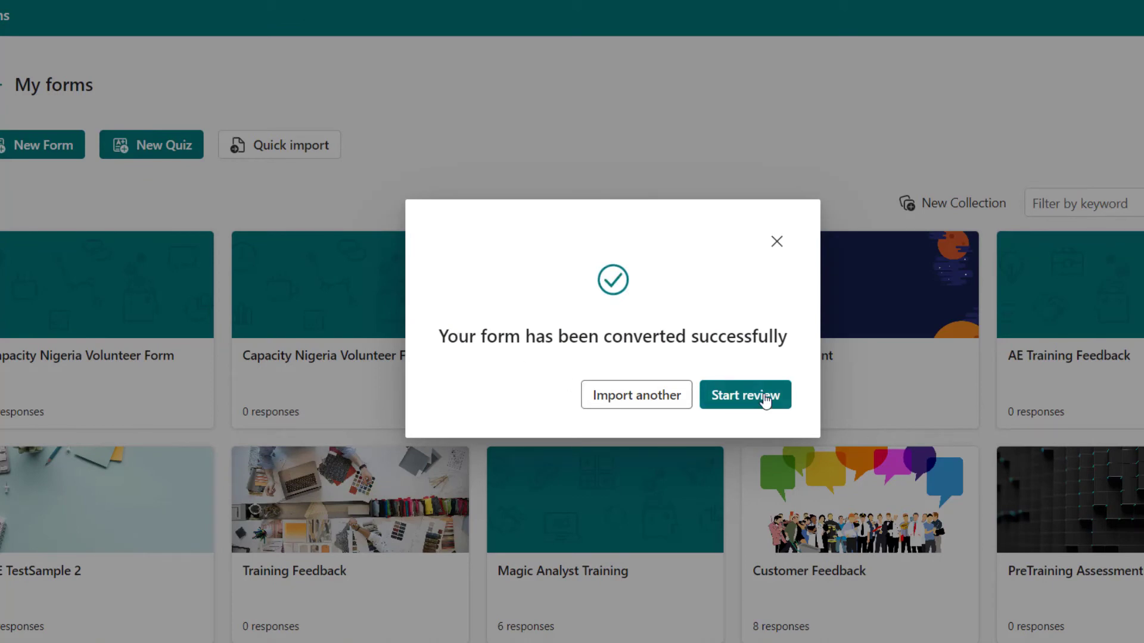
pyautogui.click(745, 395)
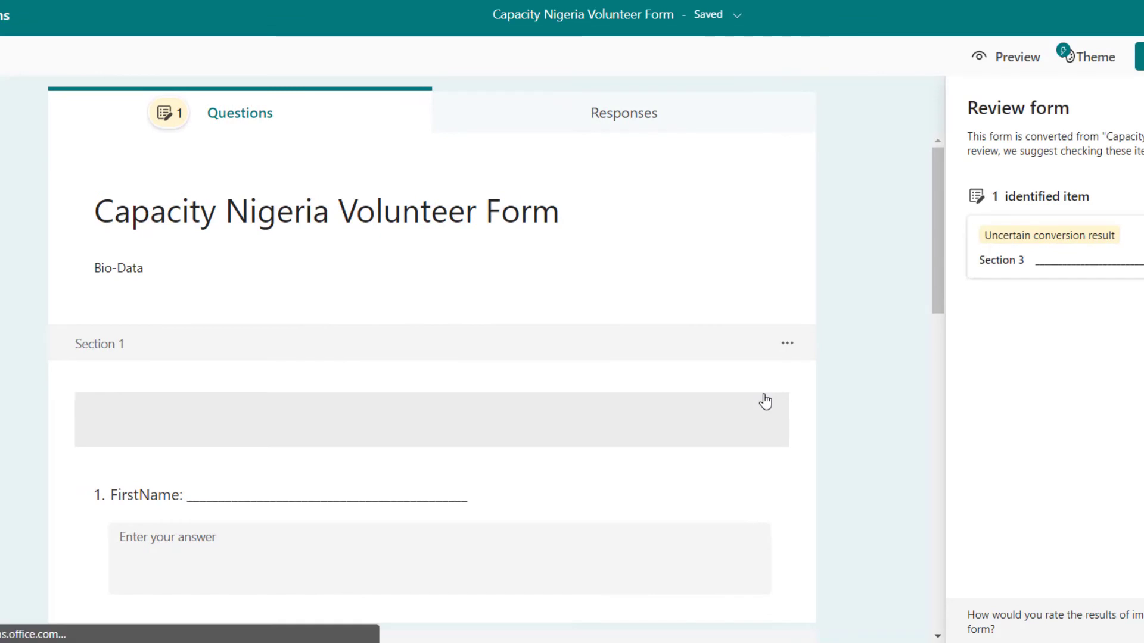
# Scroll through the V2 converted form and its Review form panel, then return to My forms
pyautogui.click(118, 267)
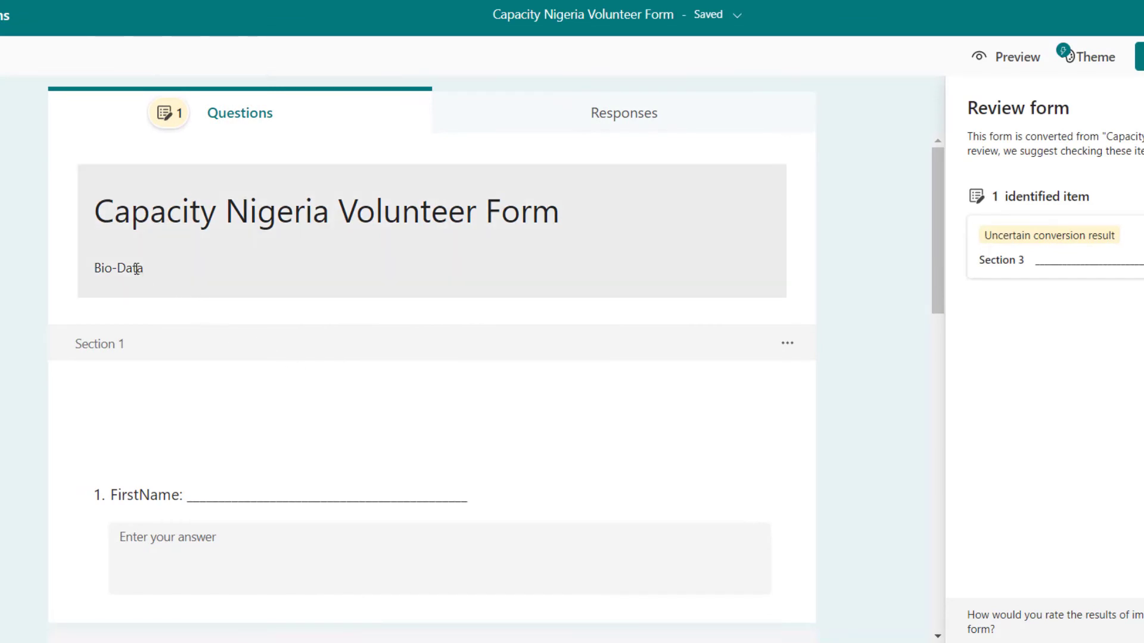
pyautogui.scroll(-3)
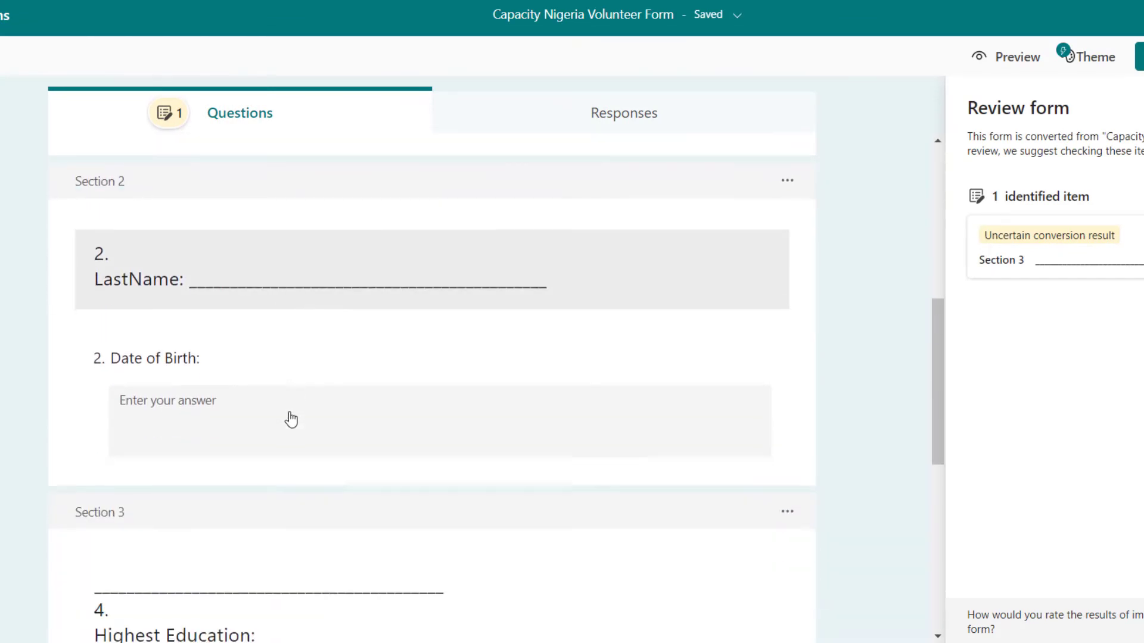
pyautogui.scroll(-3)
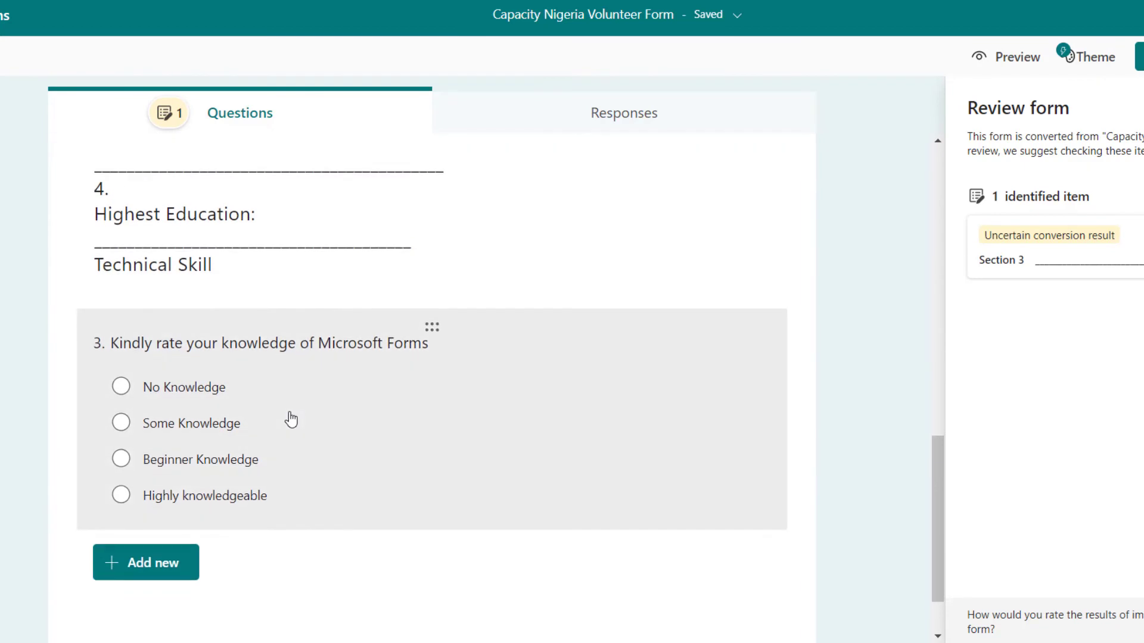
pyautogui.scroll(-3)
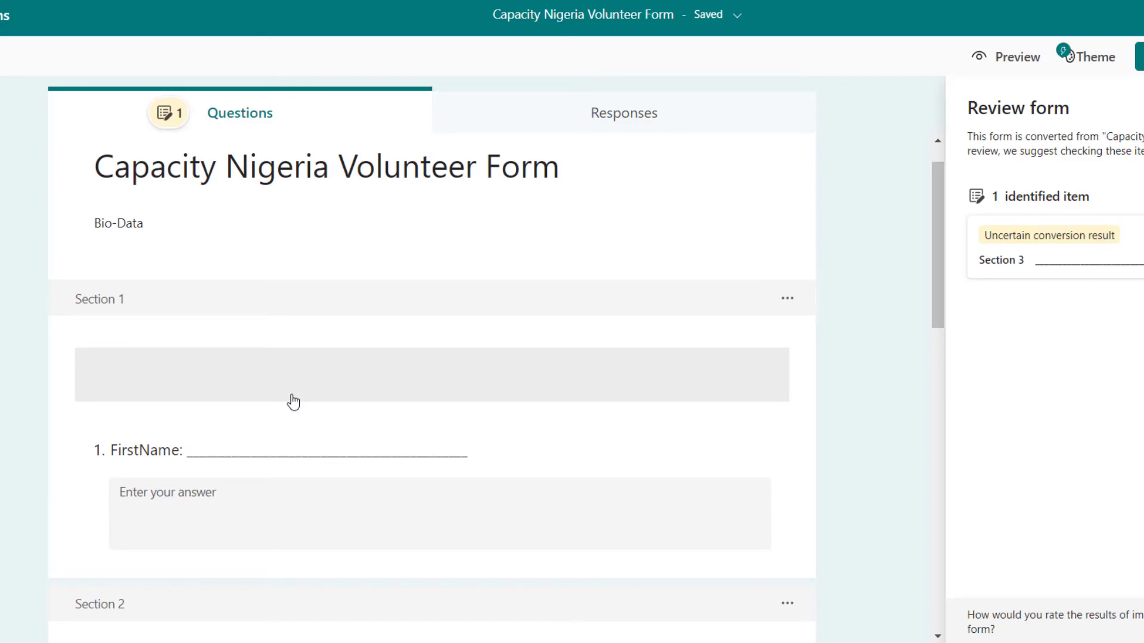
pyautogui.scroll(-3)
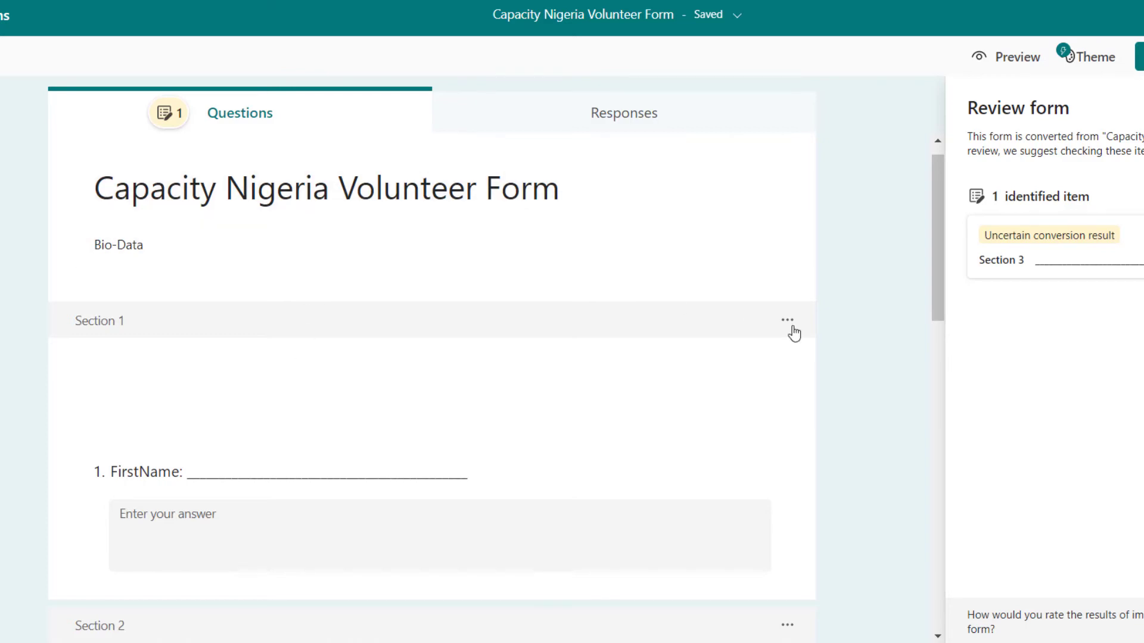
pyautogui.scroll(-3)
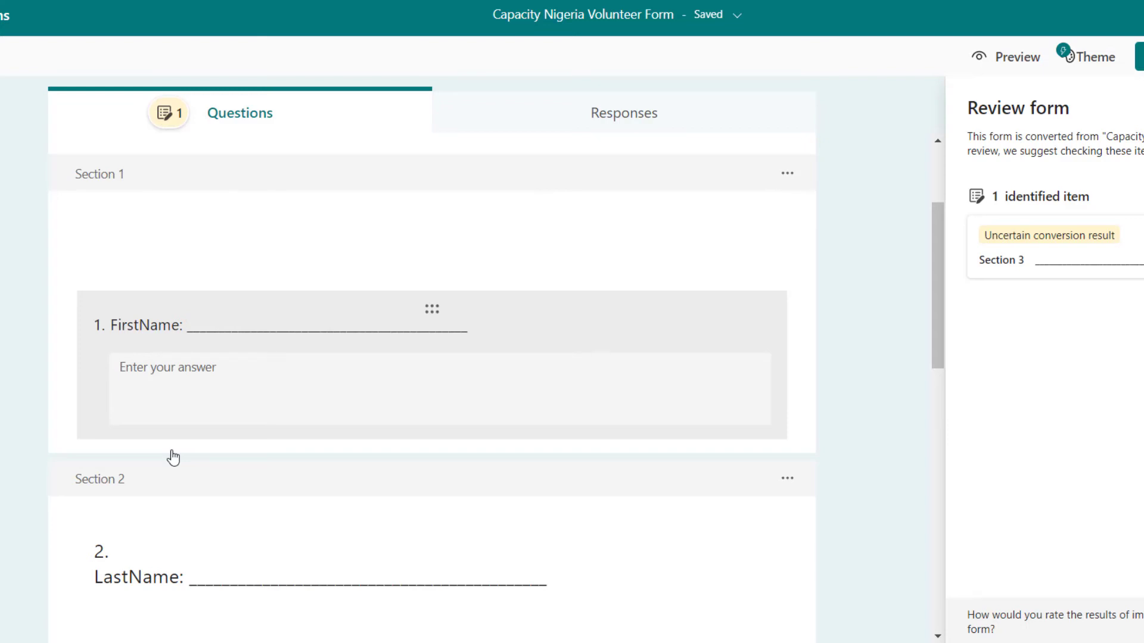
pyautogui.scroll(-3)
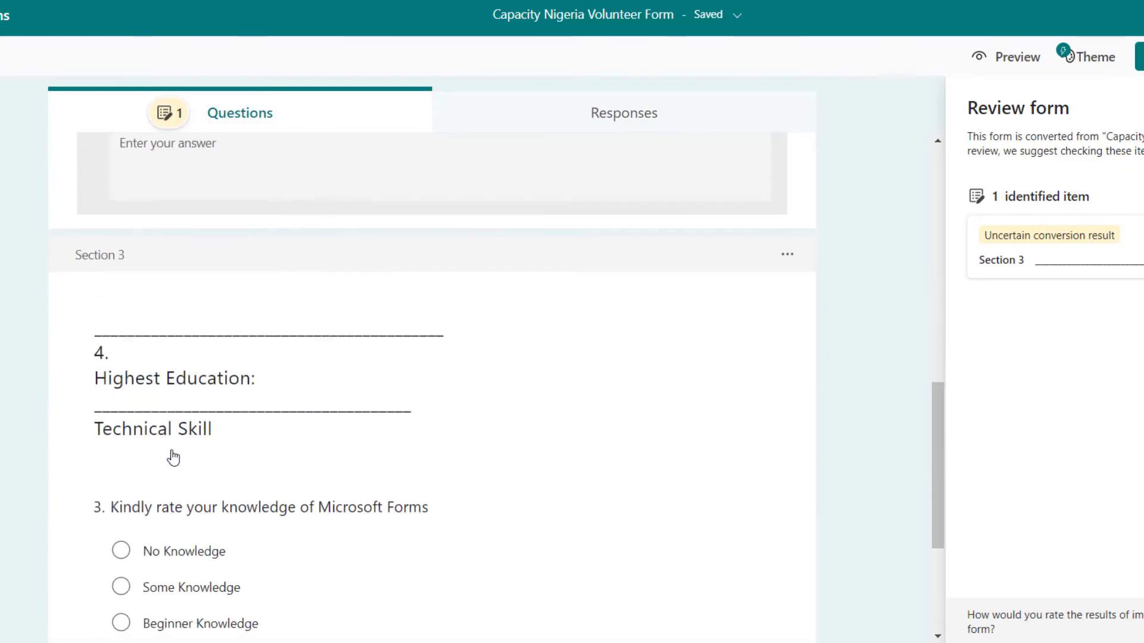
pyautogui.scroll(3)
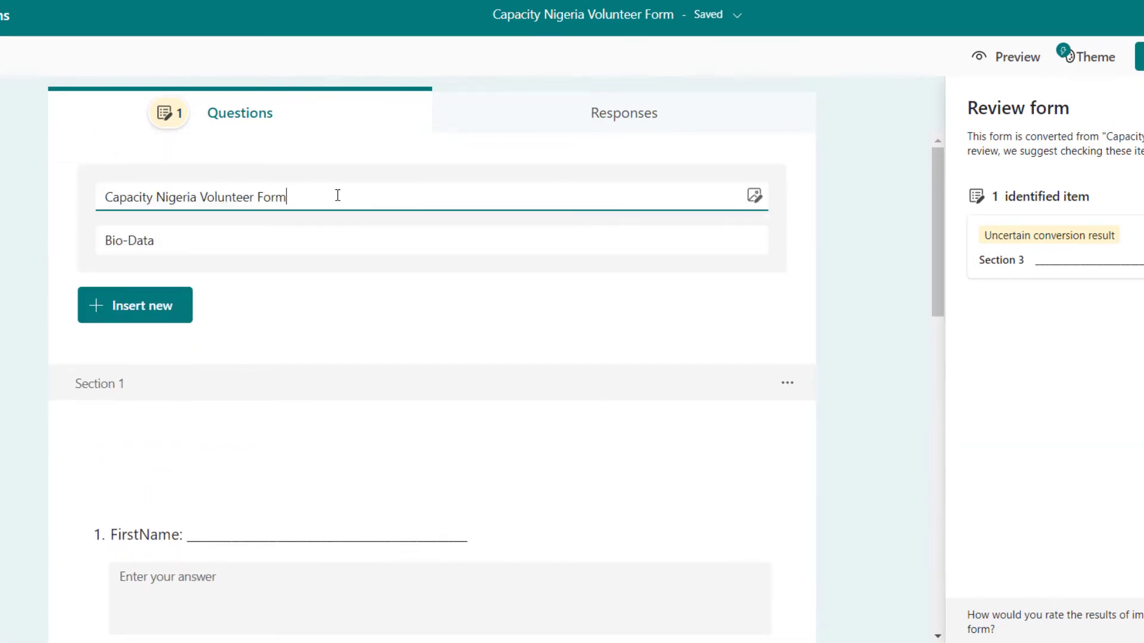
pyautogui.write('2')
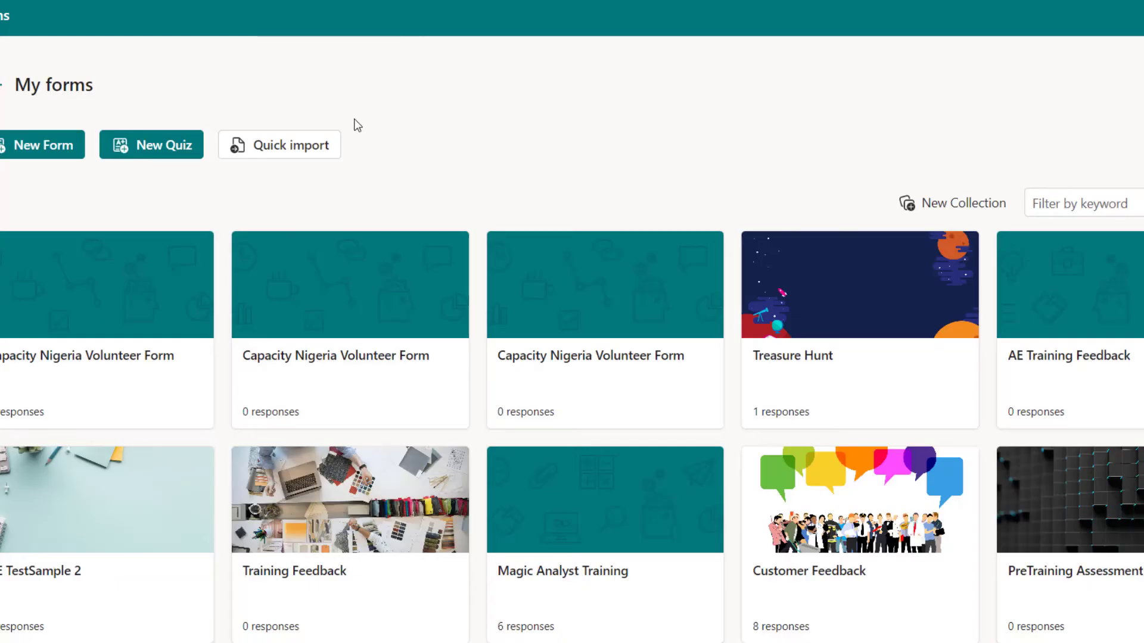
# Quick-import the next volunteer form PDF from this device and start reviewing the conversion
pyautogui.click(279, 144)
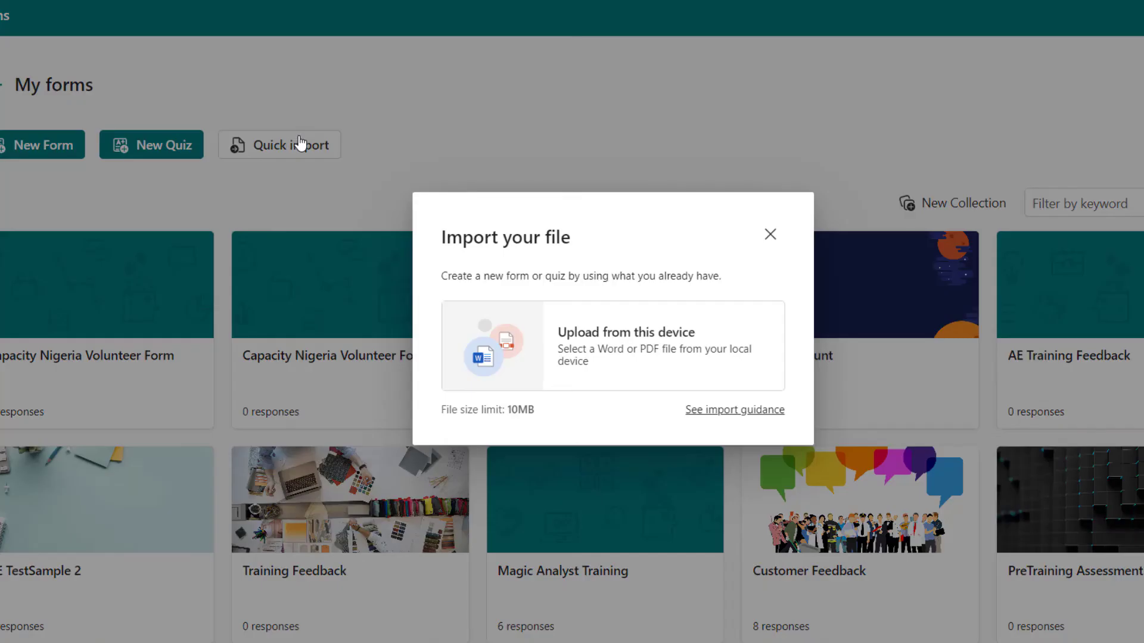
pyautogui.click(624, 346)
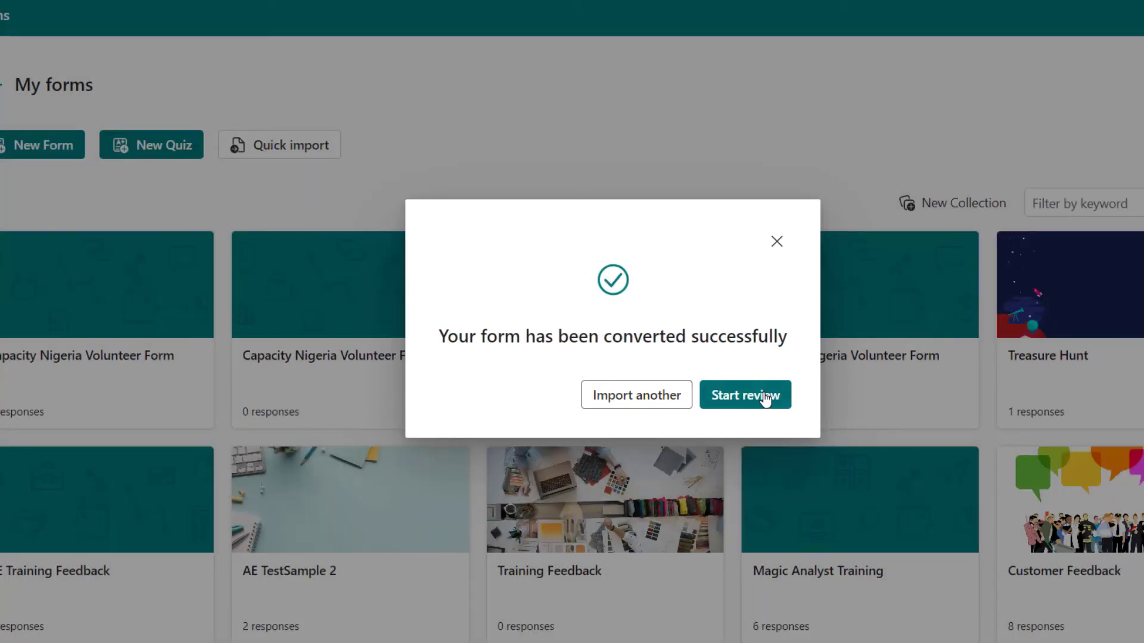
pyautogui.click(744, 395)
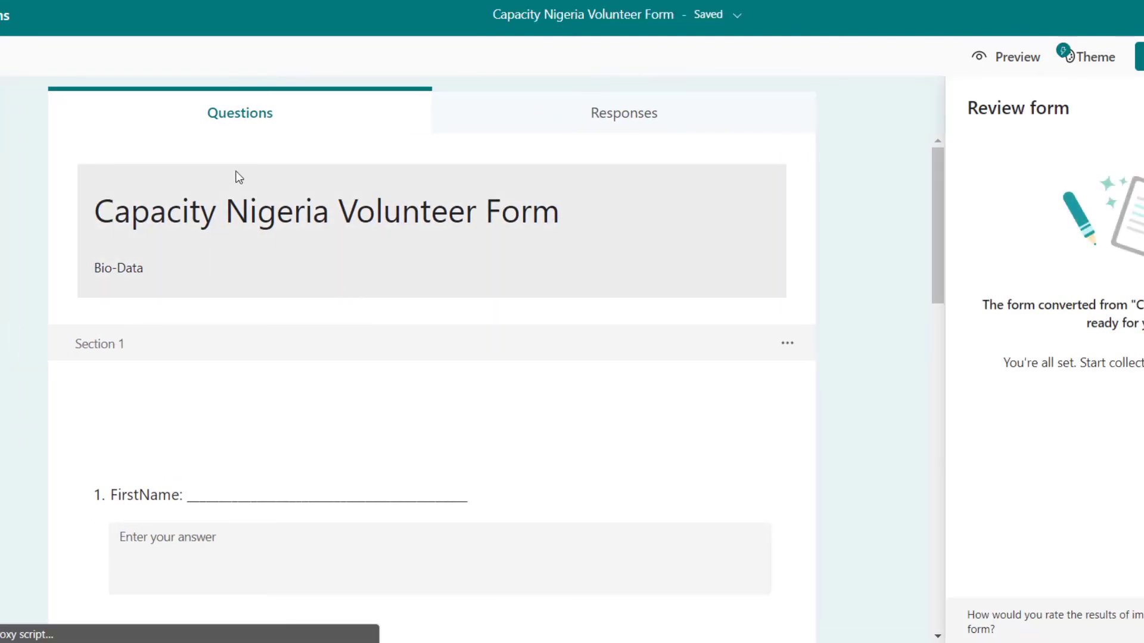
pyautogui.scroll(-3)
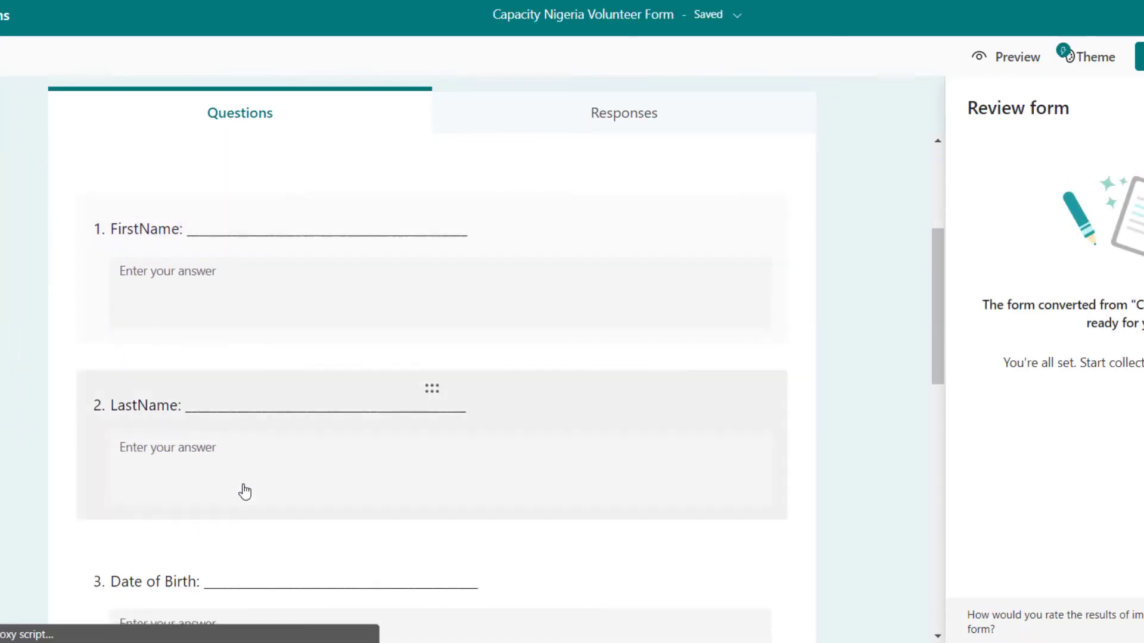
pyautogui.scroll(-3)
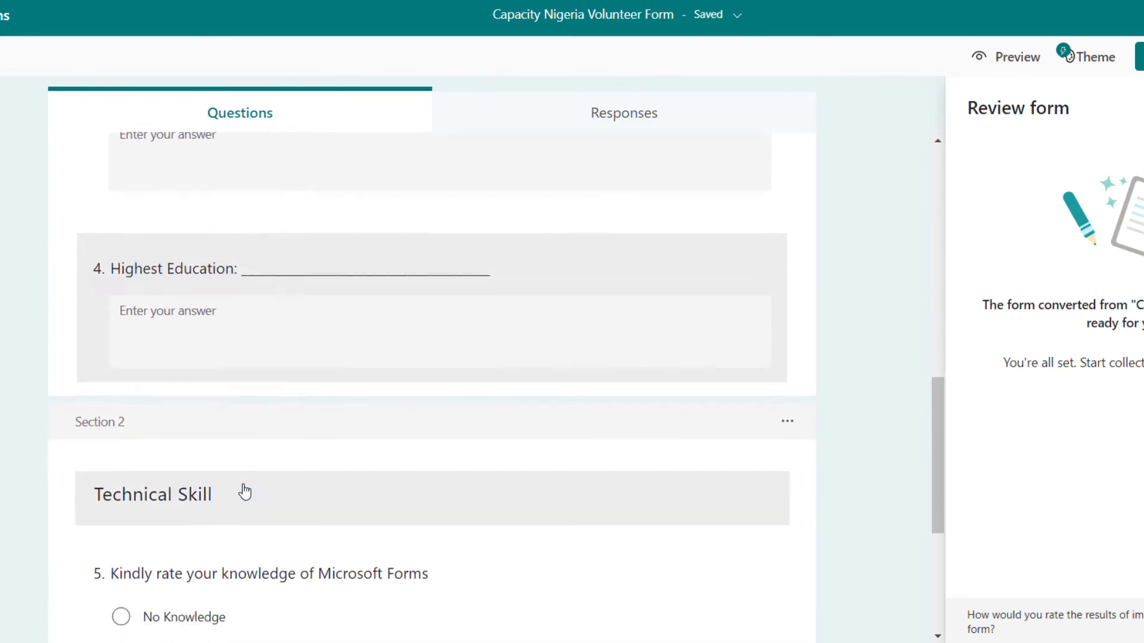
pyautogui.scroll(-3)
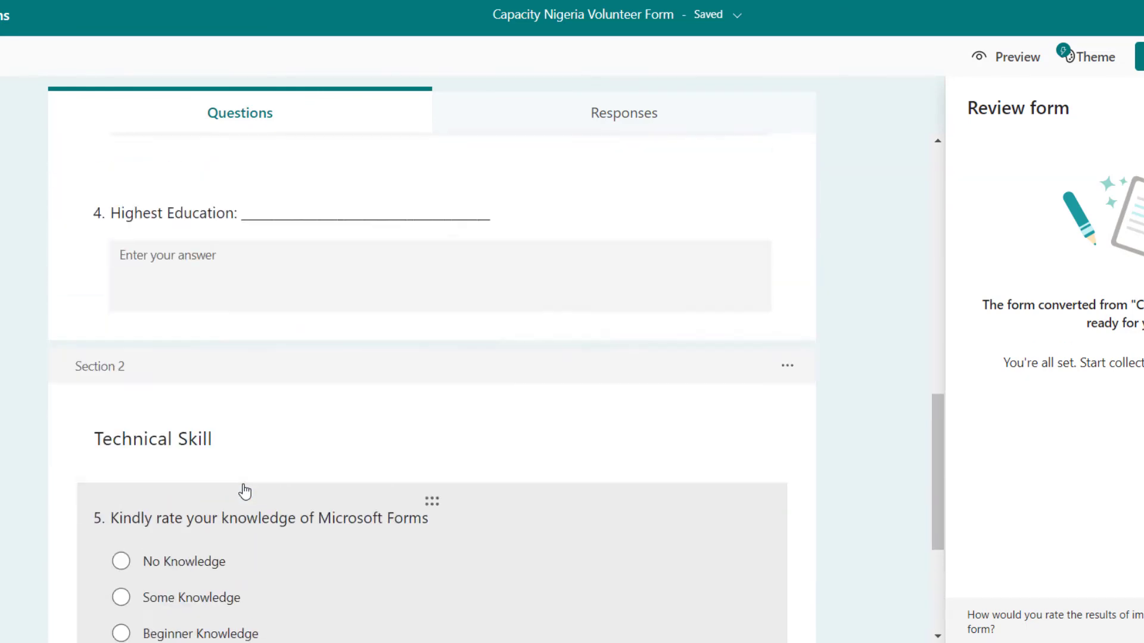
pyautogui.scroll(3)
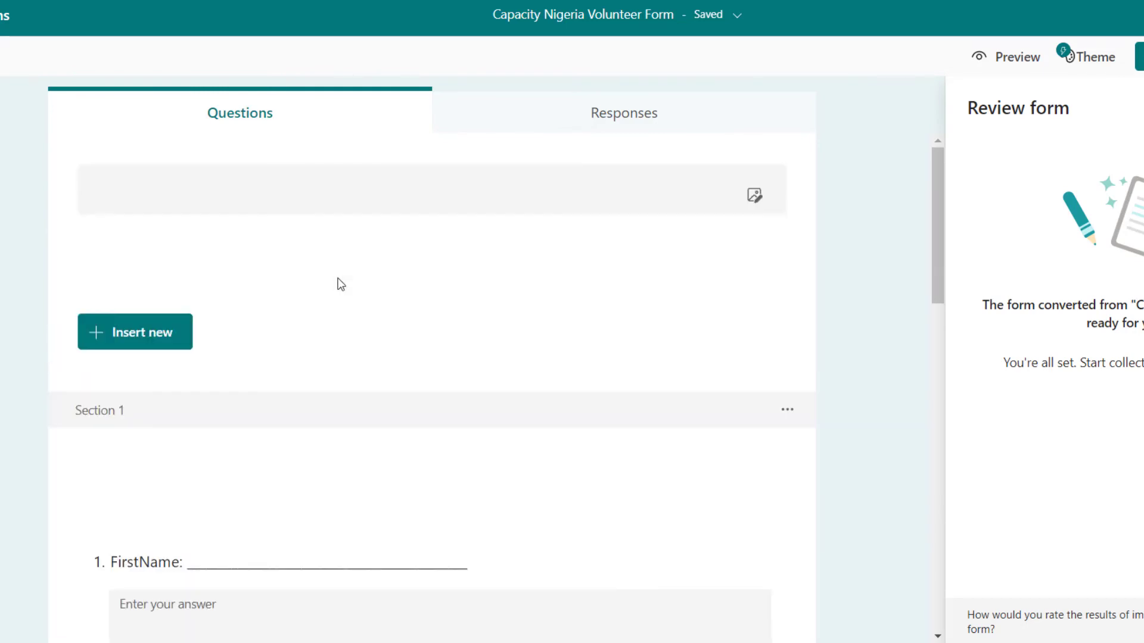
pyautogui.click(430, 192)
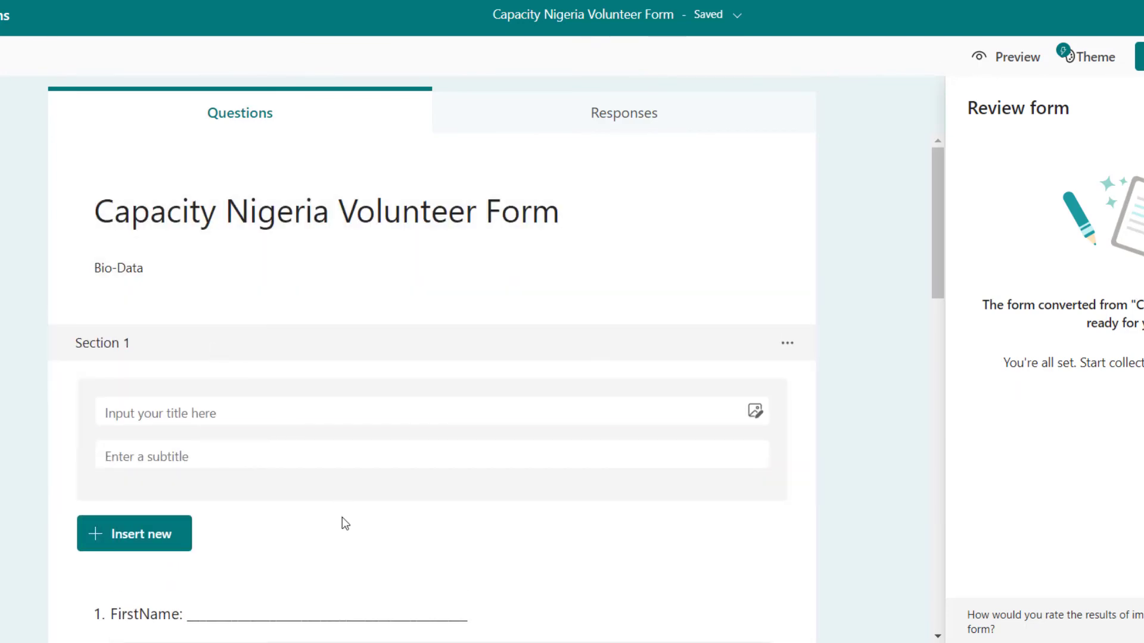
pyautogui.scroll(-3)
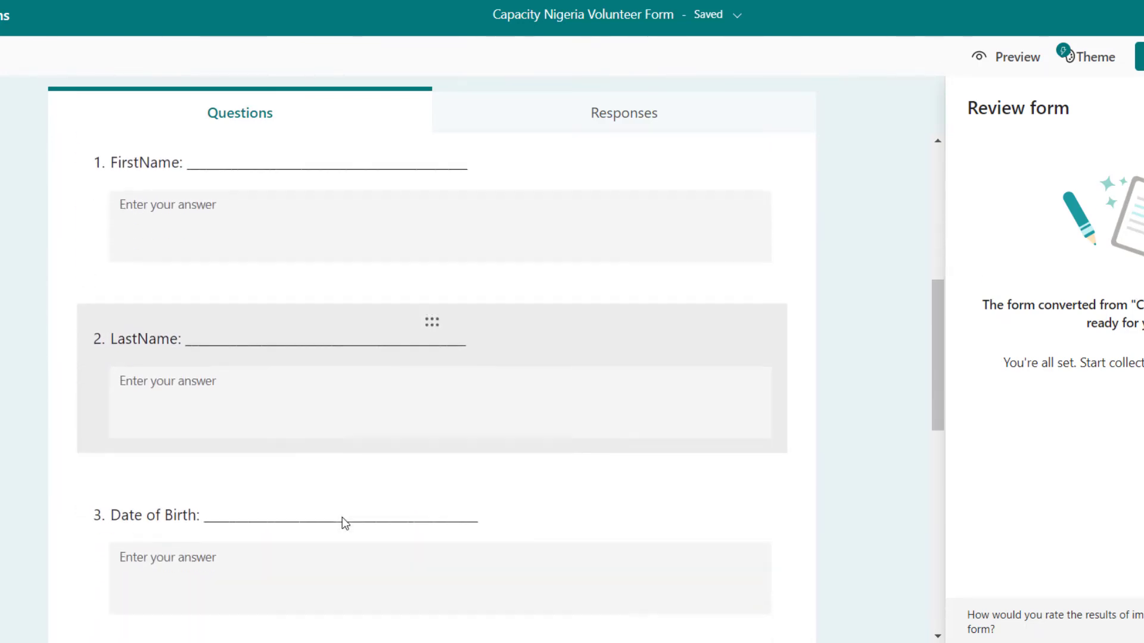
pyautogui.scroll(-3)
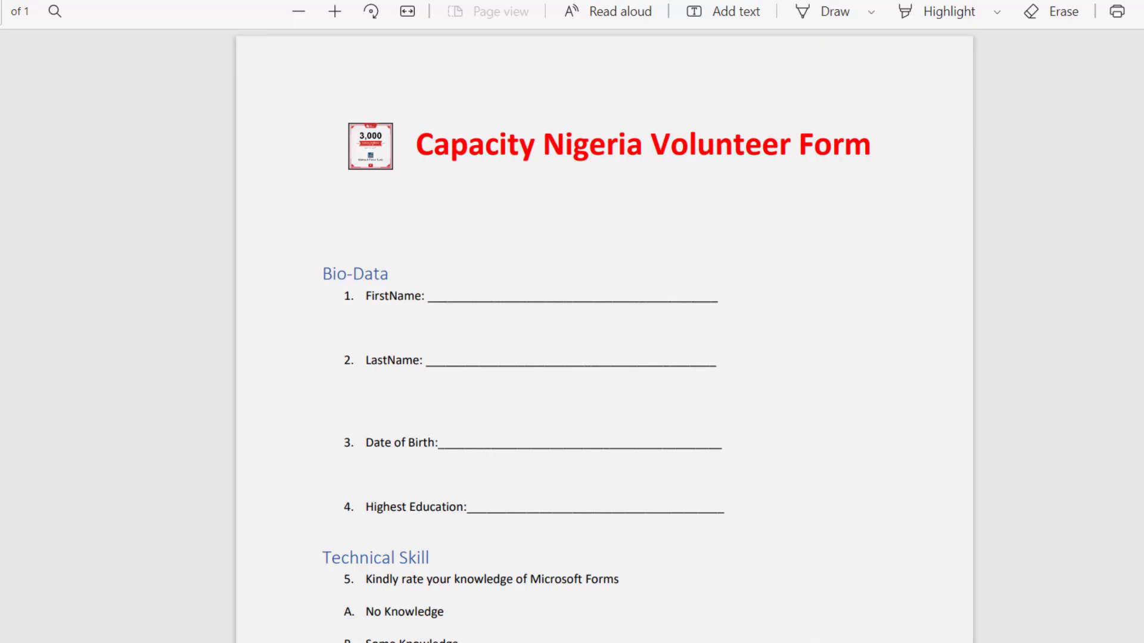
pyautogui.moveTo(420, 348)
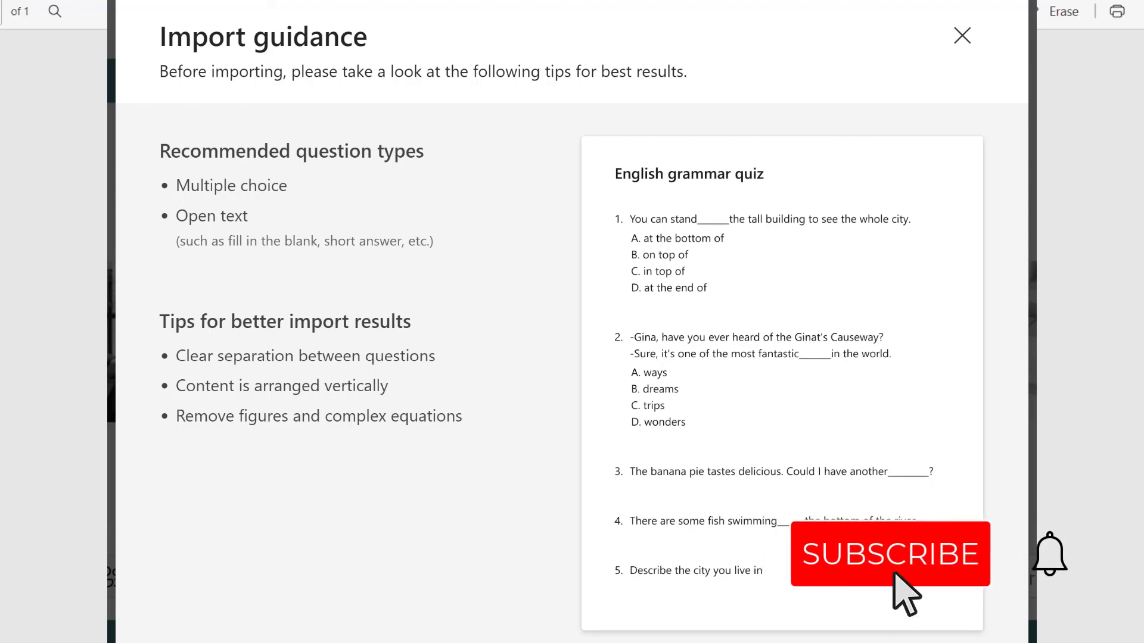
# Dismiss the Import guidance dialog so the original volunteer form PDF shows again
pyautogui.click(889, 554)
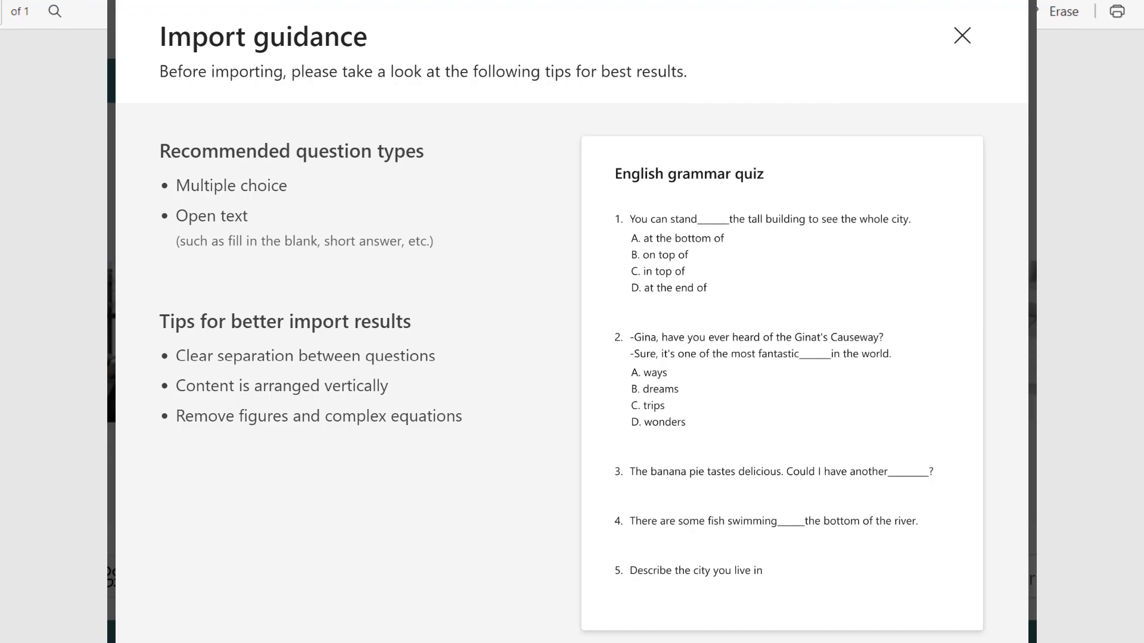
pyautogui.click(961, 35)
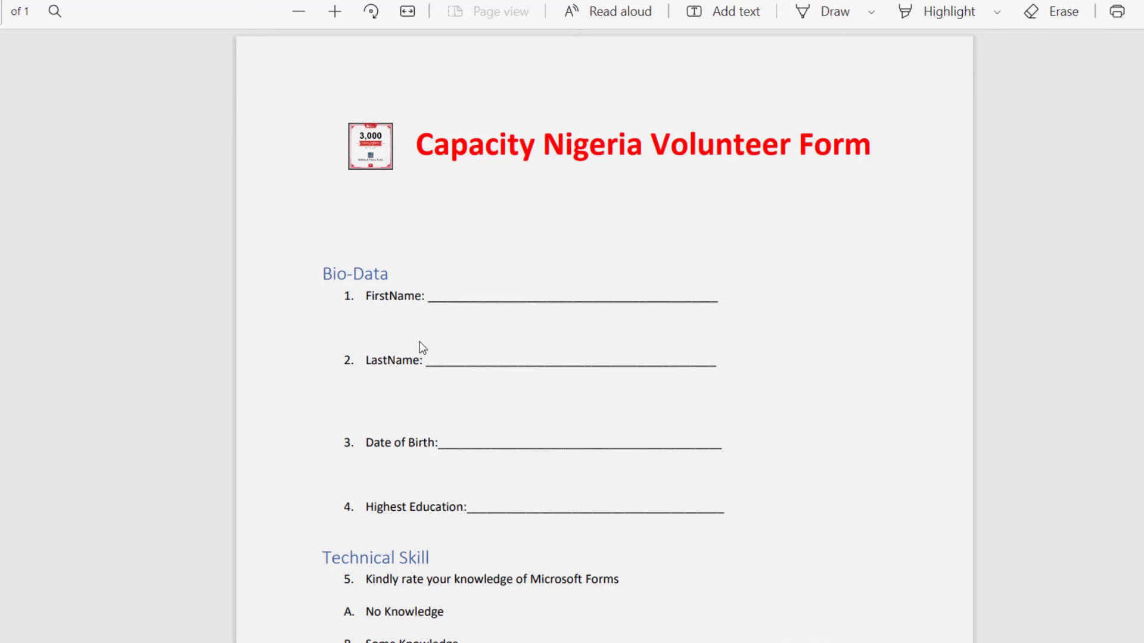